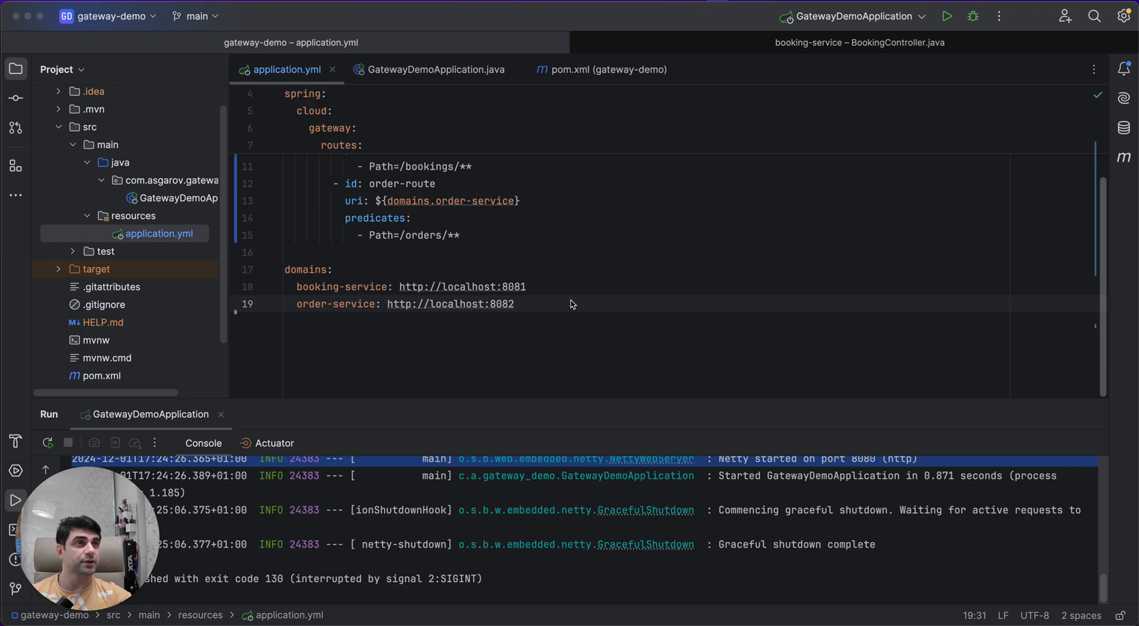
mouse_move(325, 337)
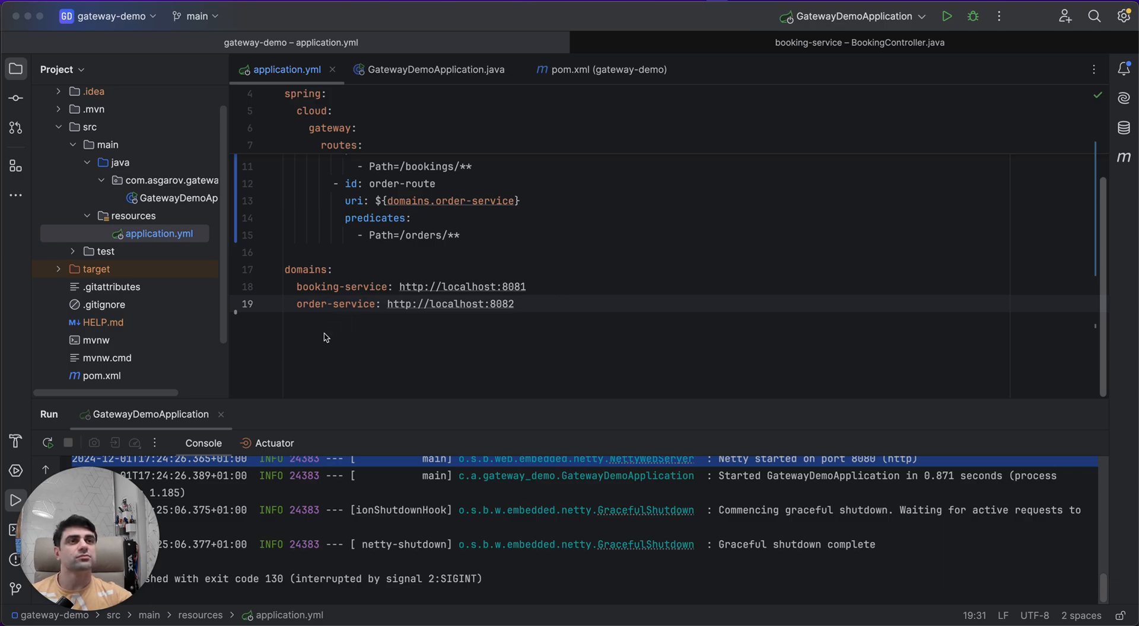
mouse_move(179, 250)
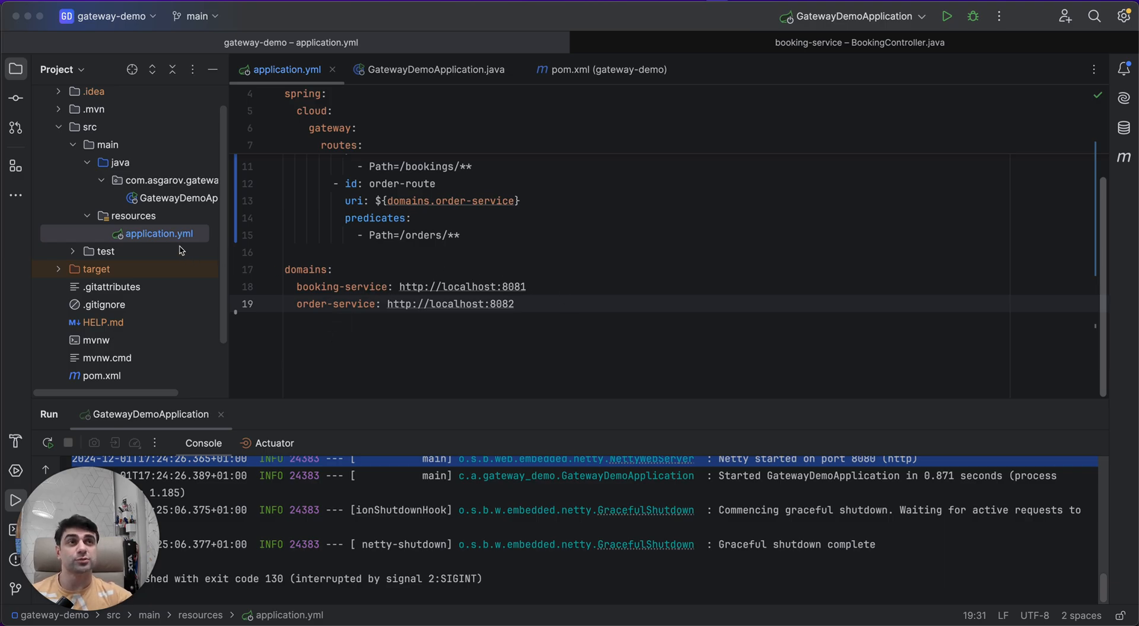
Step: Start the gateway and send GET localhost:8080/bookings/1234, getting 200 OK 'Successfully fetched booking #1234'
scroll(up, 3)
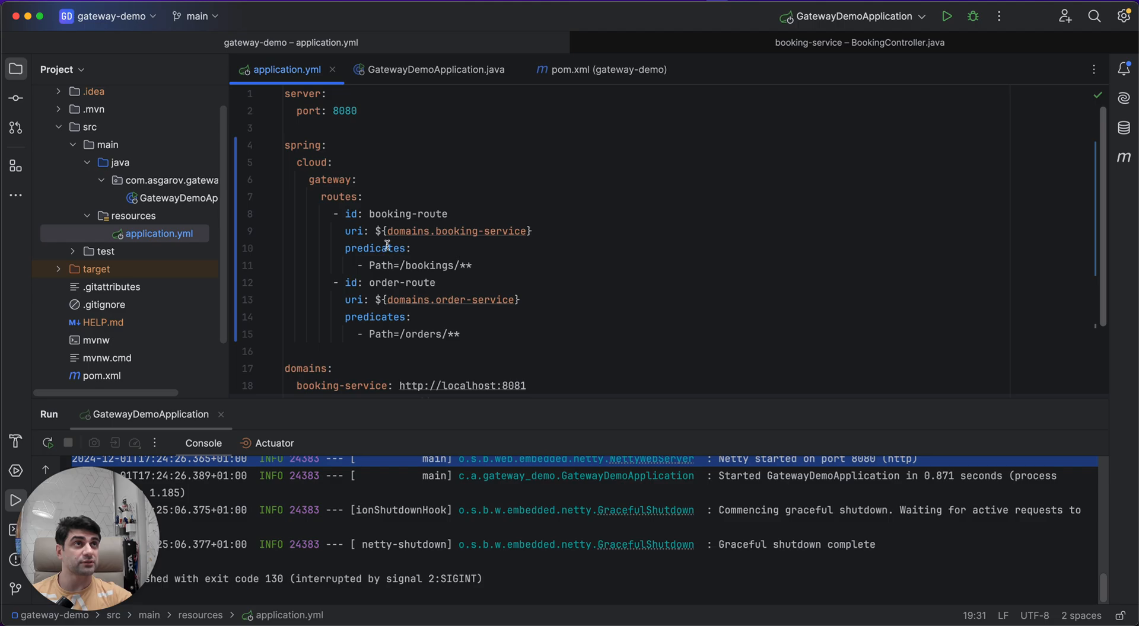
mouse_move(154, 245)
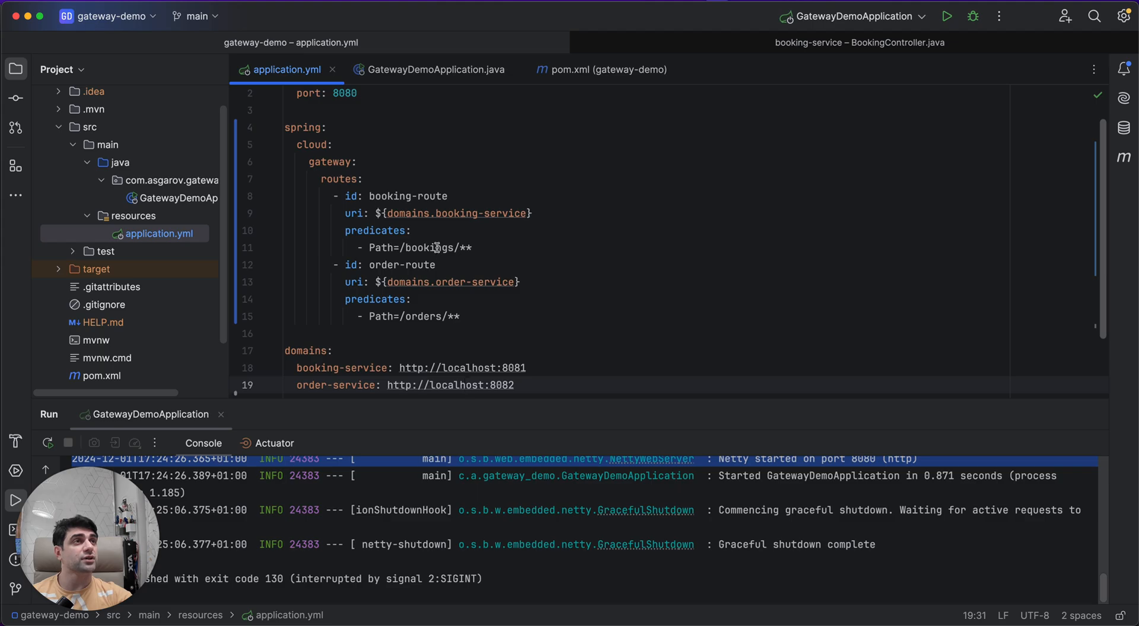
double_click(429, 247)
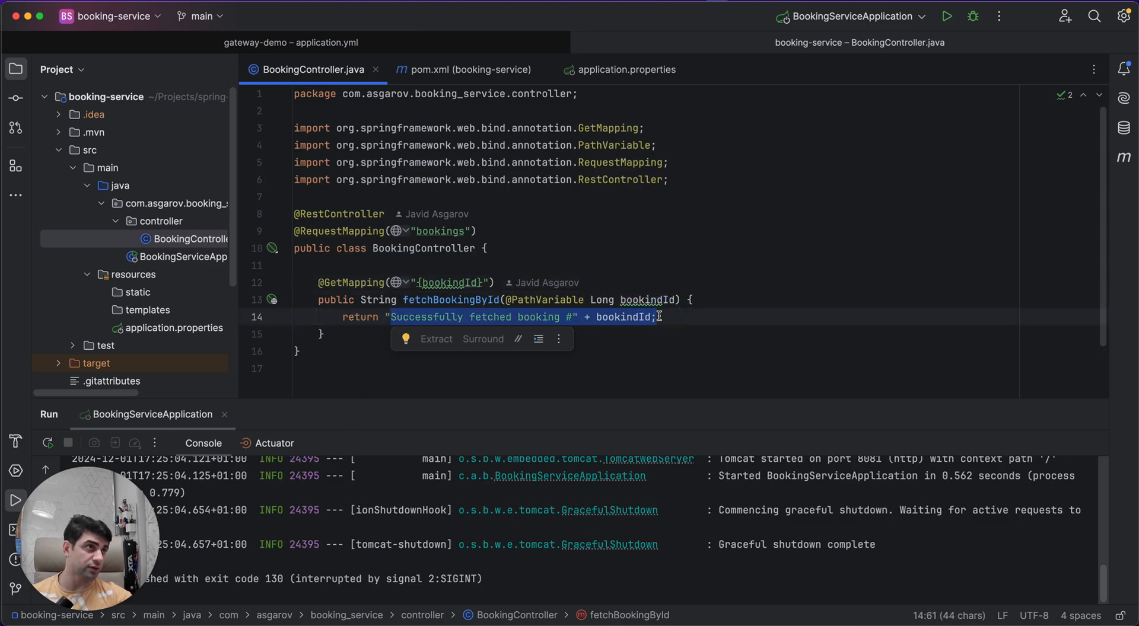
click(947, 15)
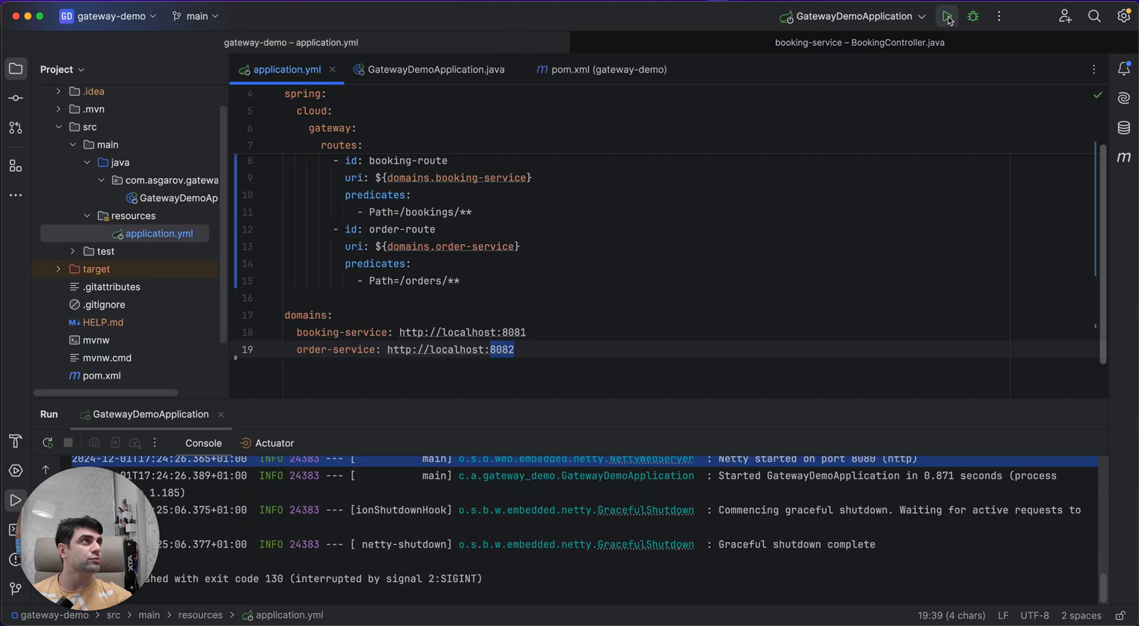
click(947, 16)
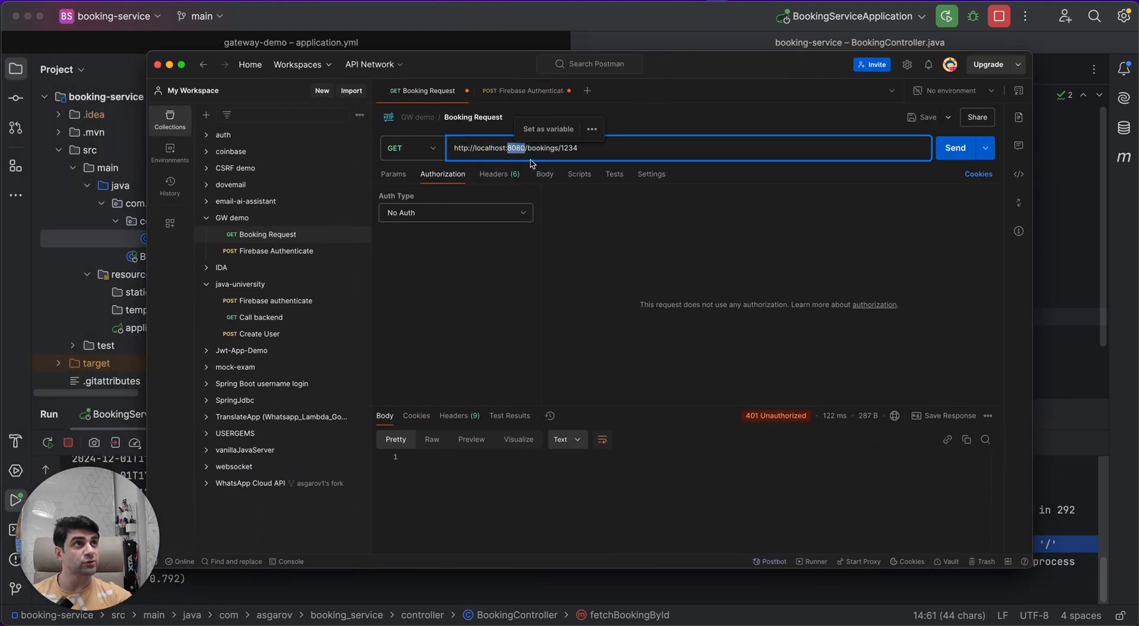
click(955, 147)
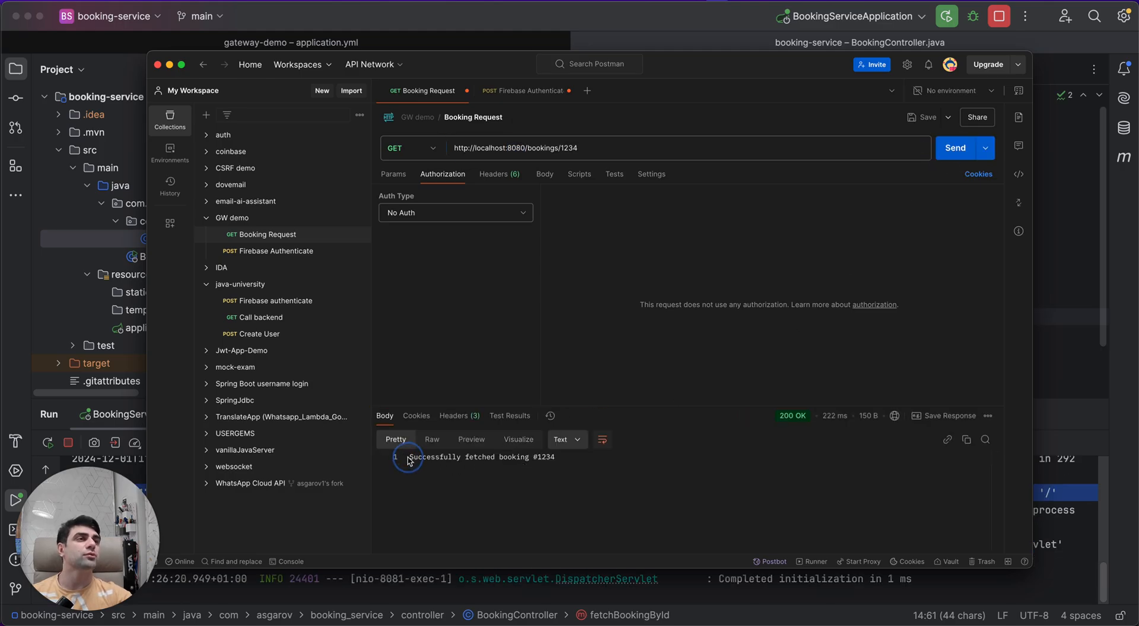
mouse_move(558, 462)
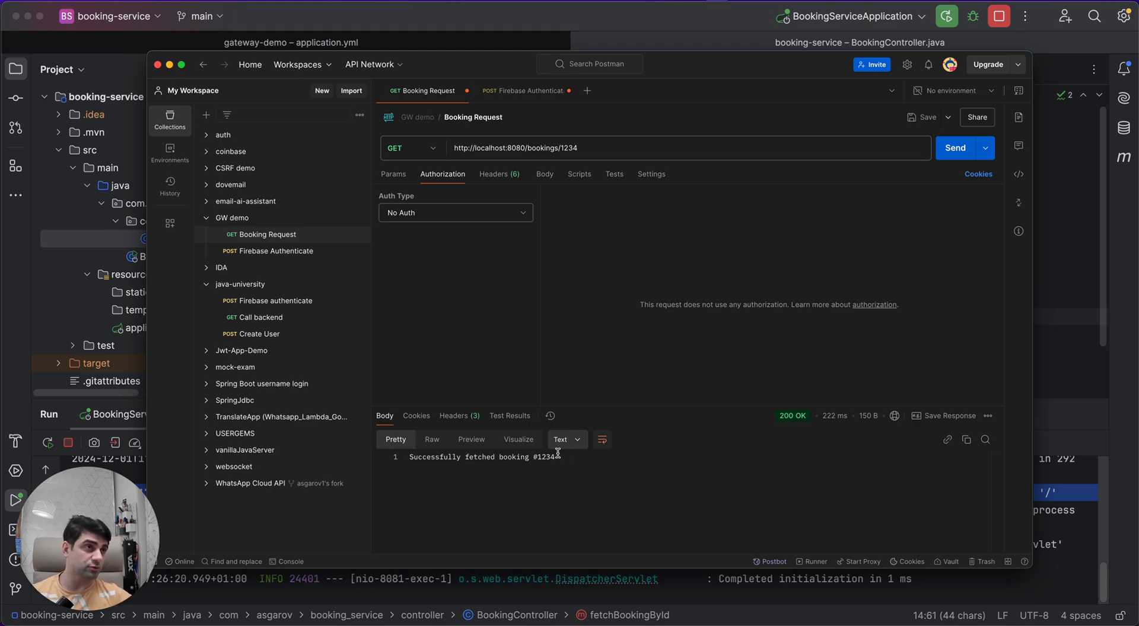
mouse_move(529, 476)
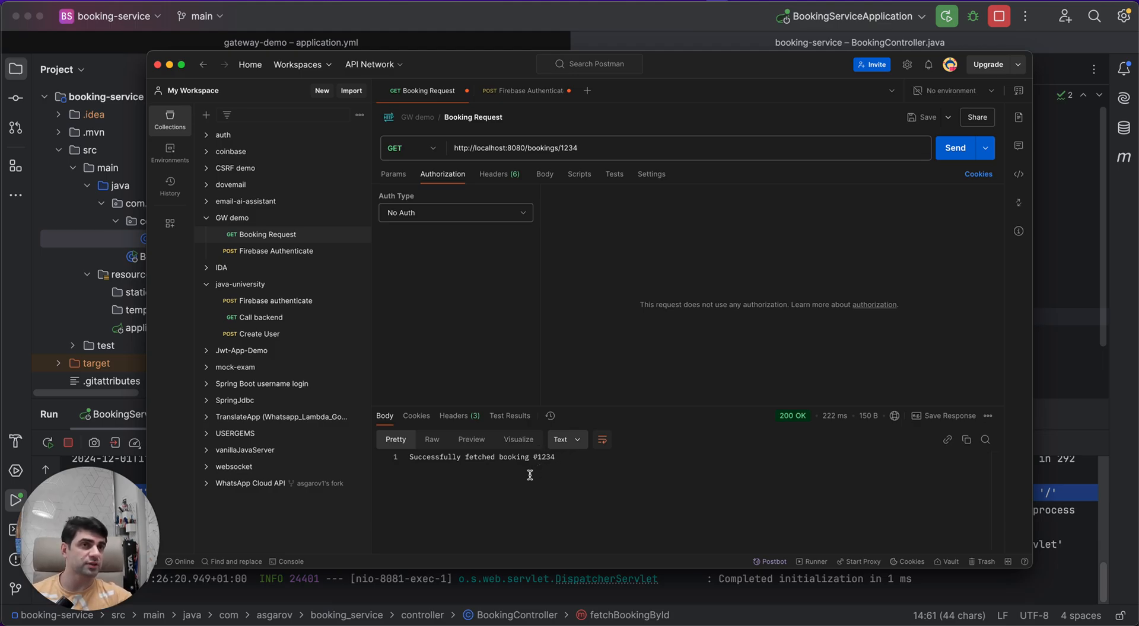
mouse_move(493, 480)
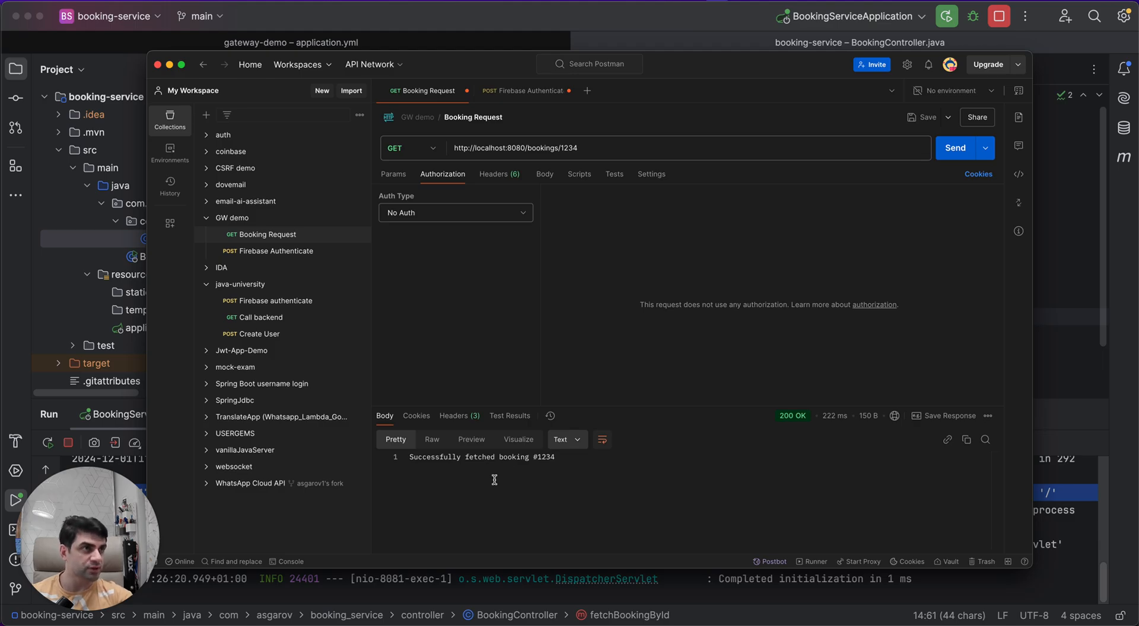
mouse_move(499, 485)
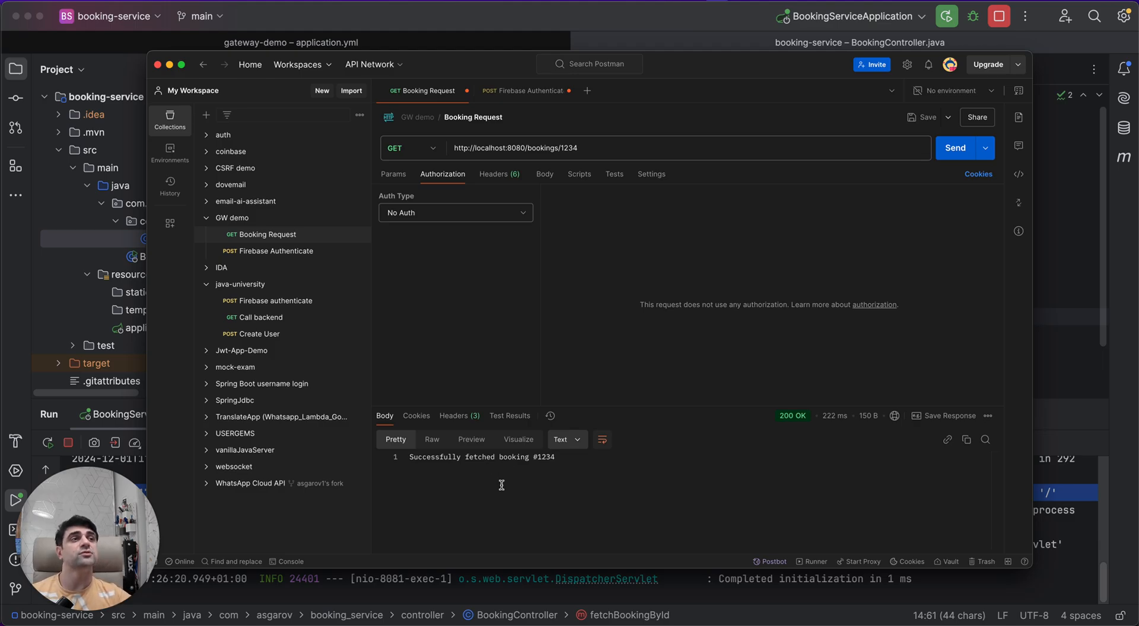
mouse_move(435, 383)
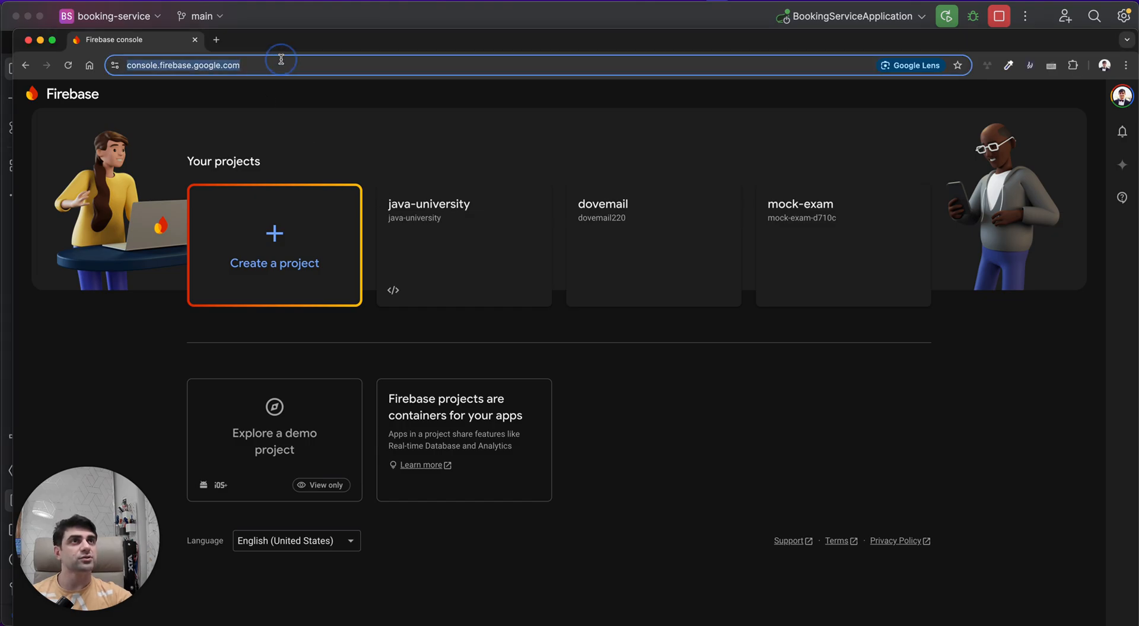
mouse_move(323, 258)
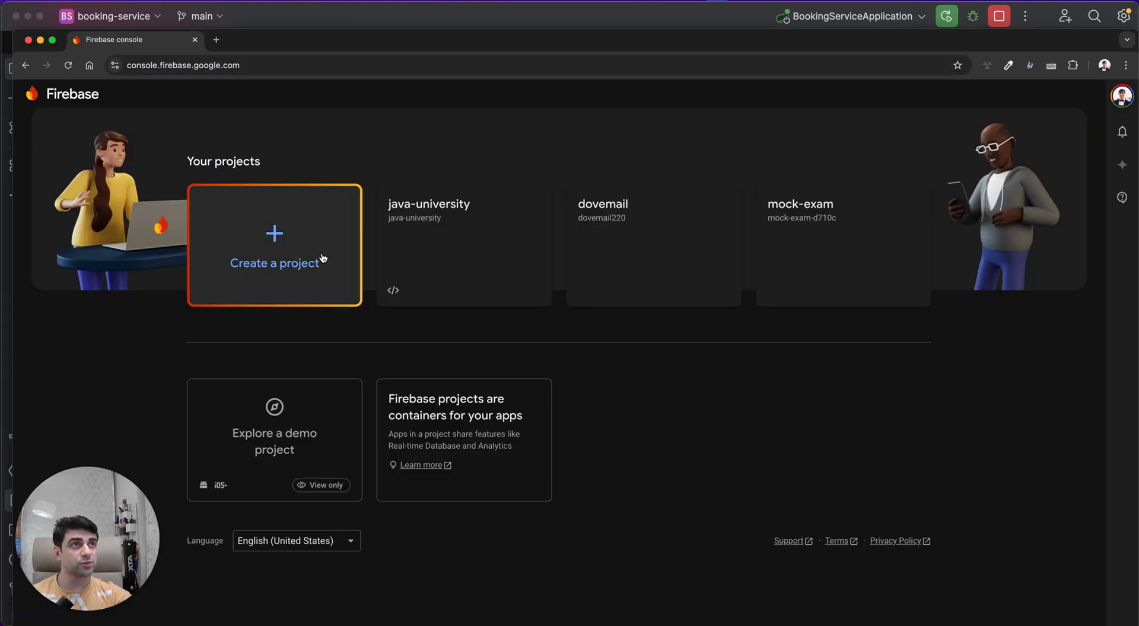
Step: Begin a new Firebase project and name it gateway-demo-auth
click(274, 244)
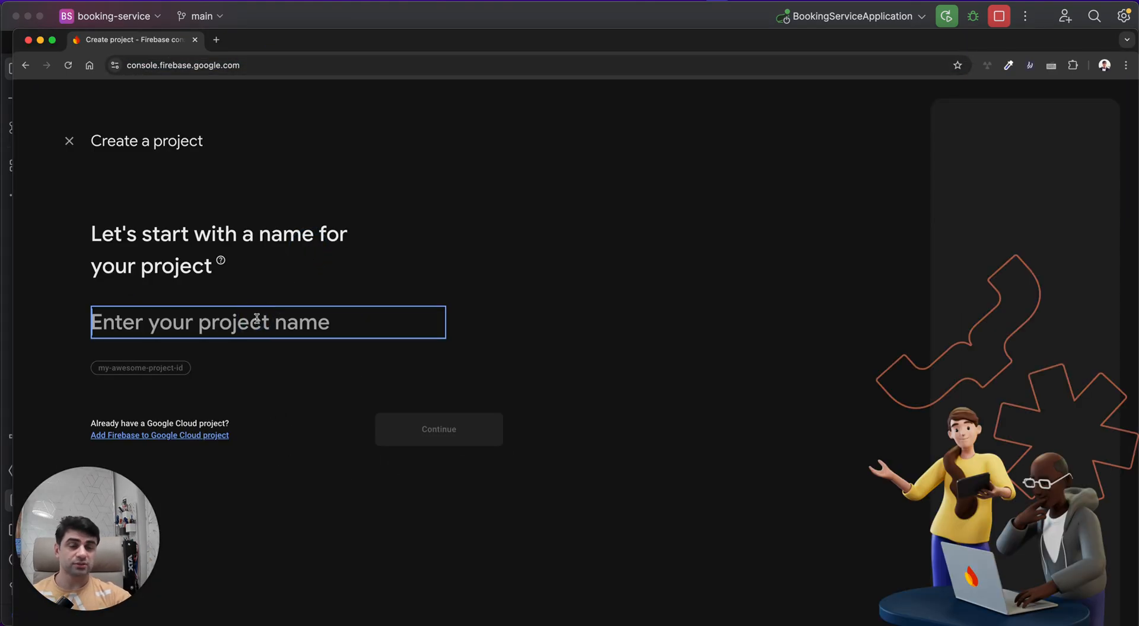
text(a)
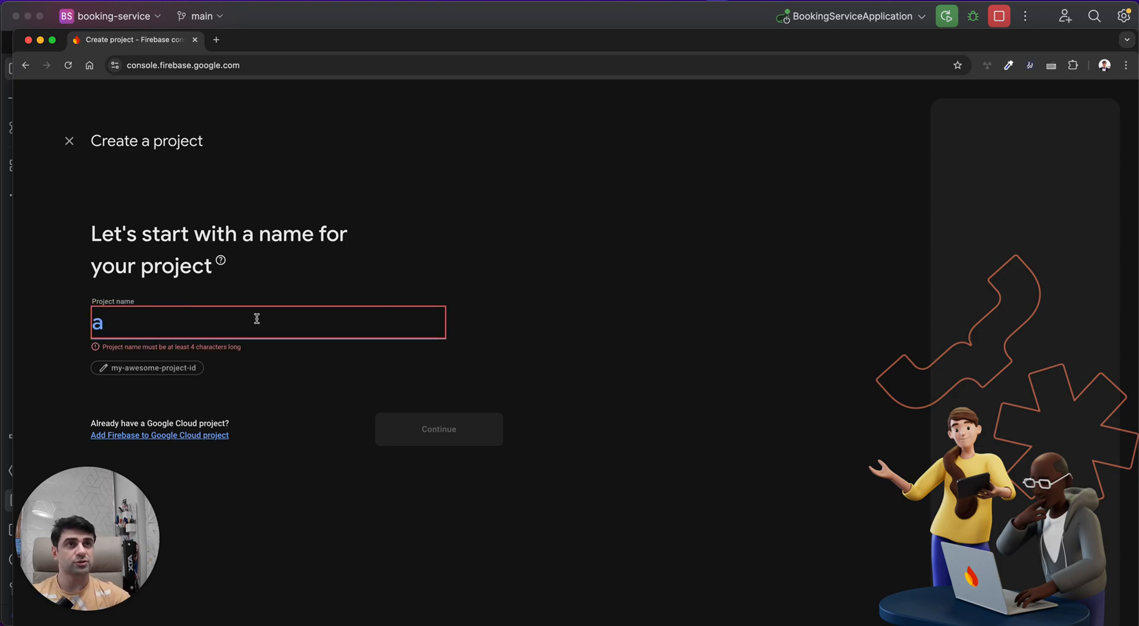
text(gt)
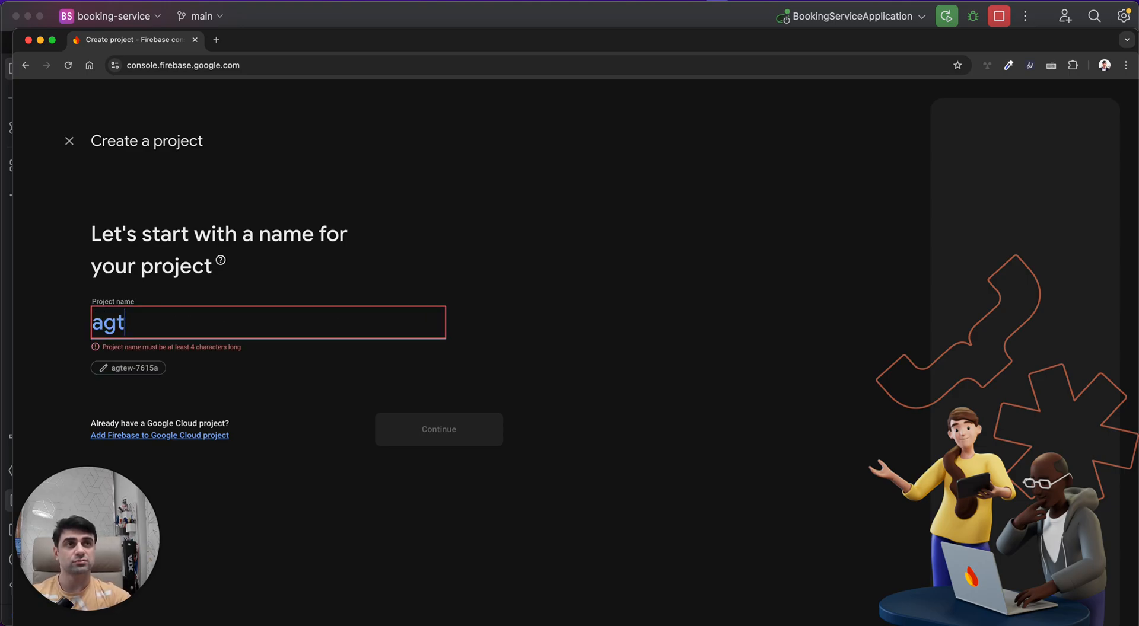
text(ateway-)
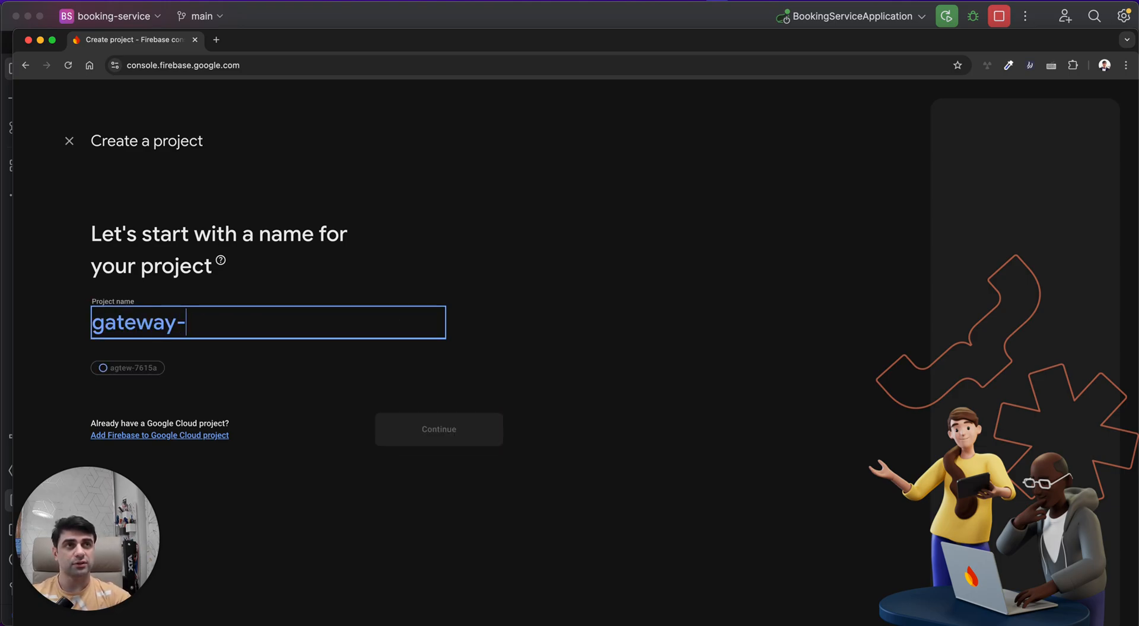
text(demo-at)
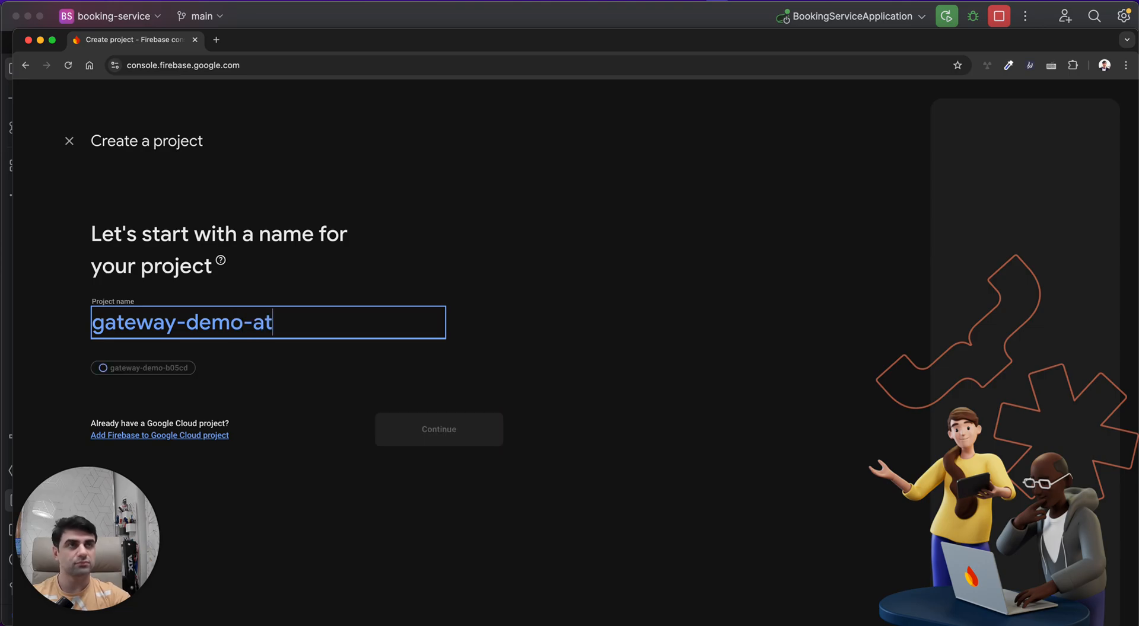
text(h)
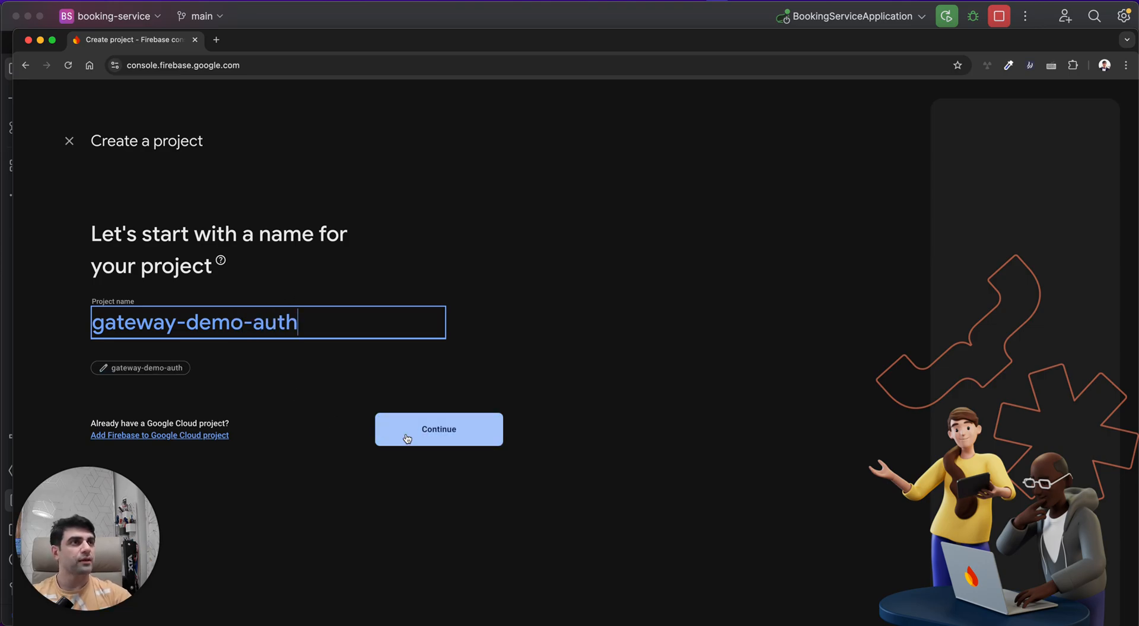
click(437, 429)
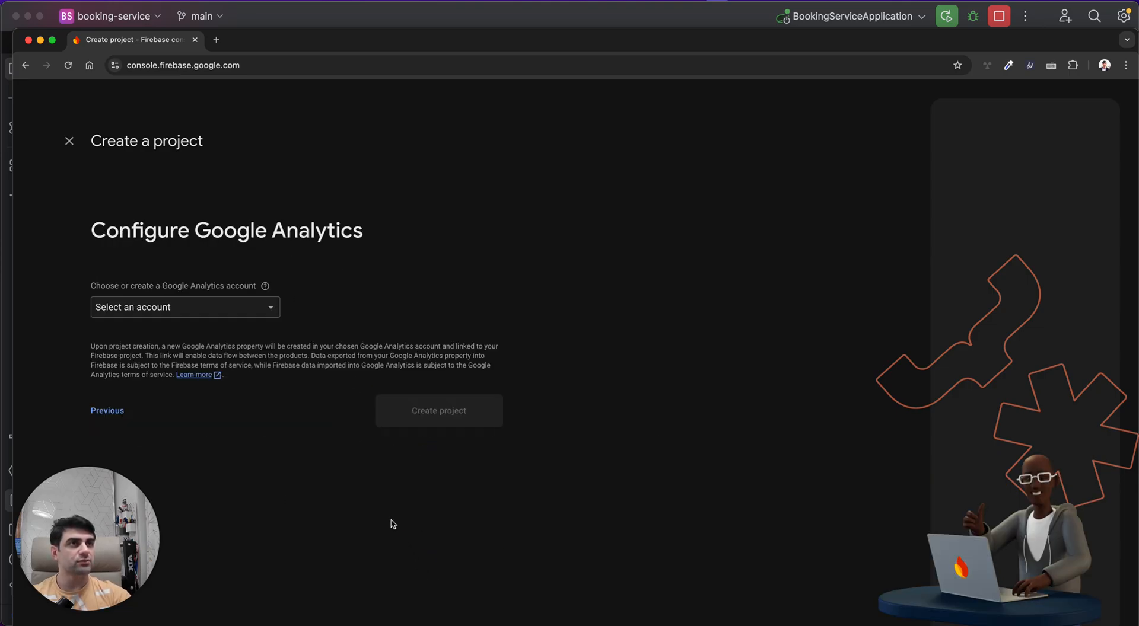
Step: Select an Analytics account and create the gateway-demo-auth project
click(186, 306)
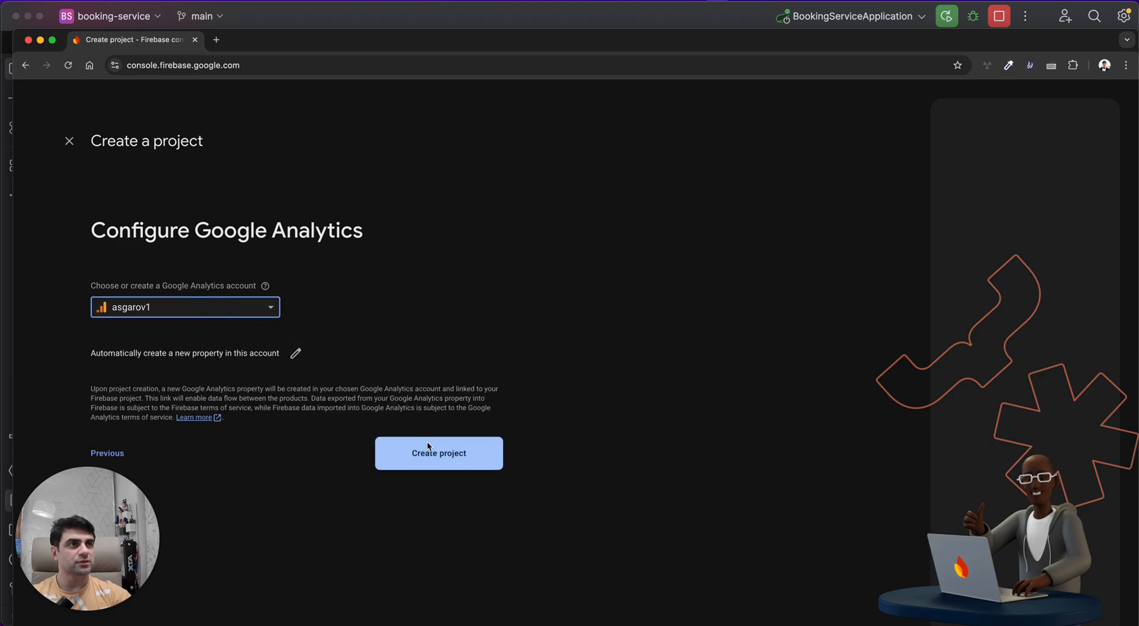
click(438, 453)
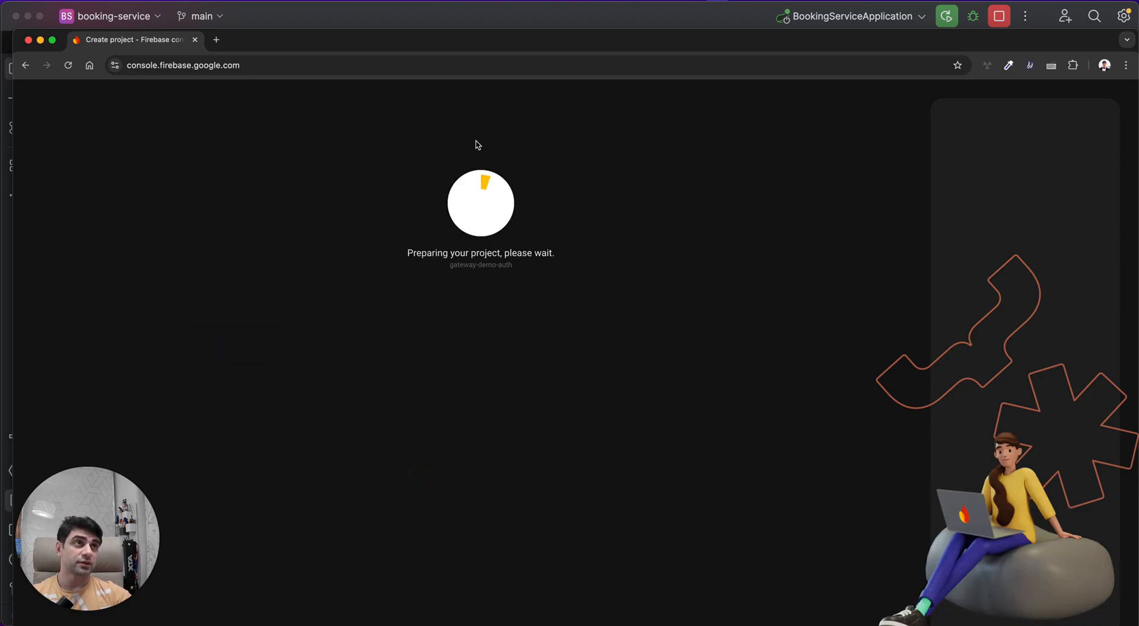
mouse_move(425, 16)
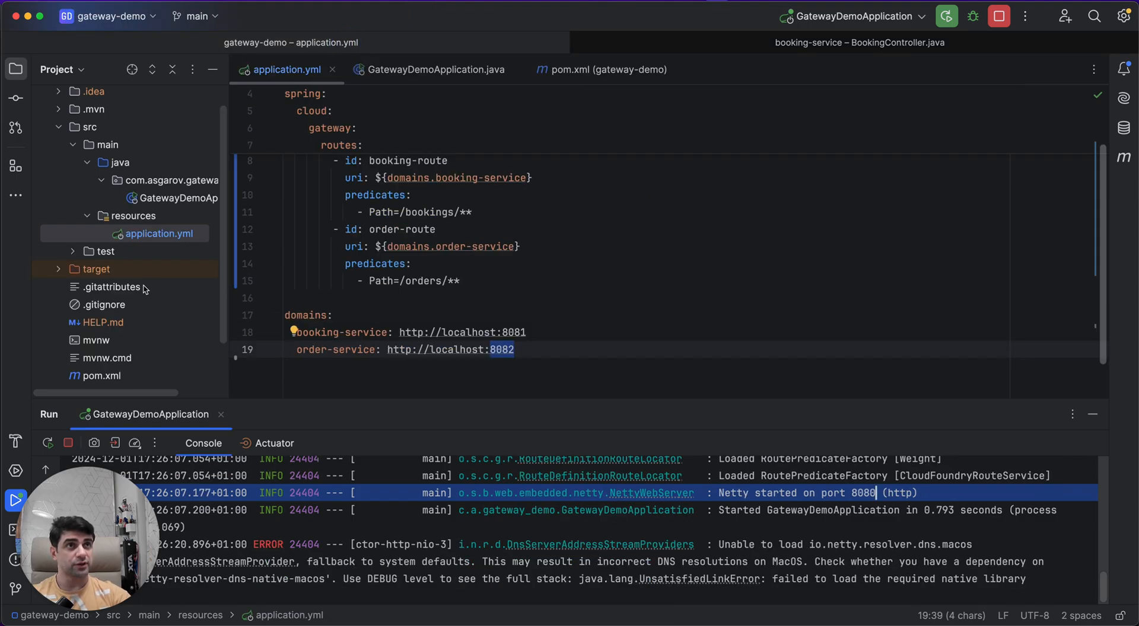
Step: Add a new spring-boot <dependency> block to the gateway-demo pom.xml
click(599, 69)
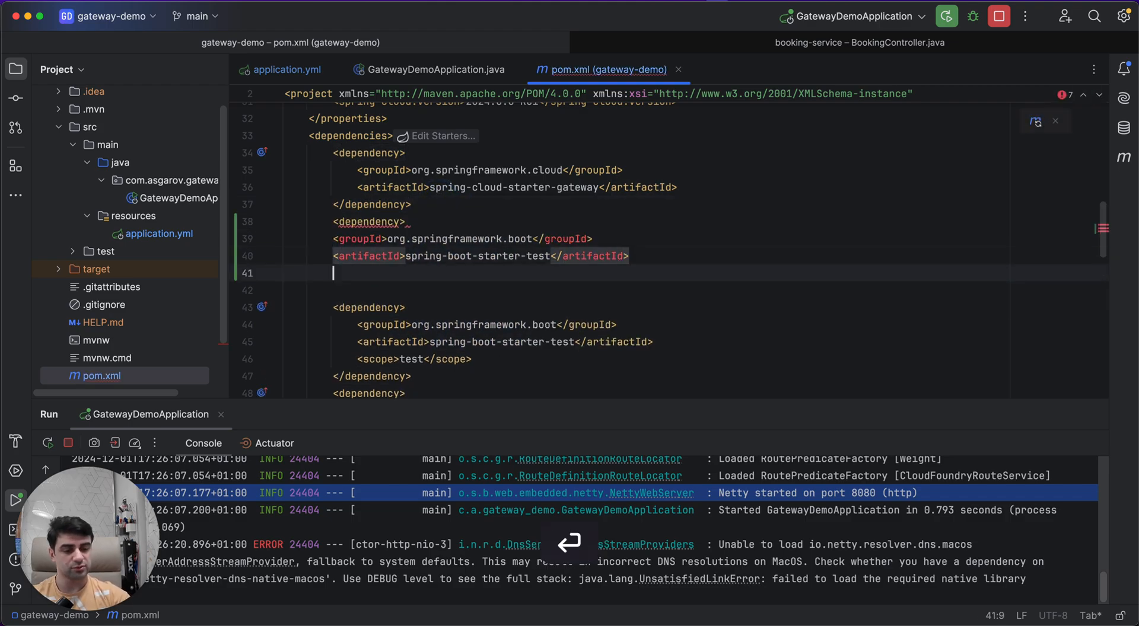
text(</dependency>)
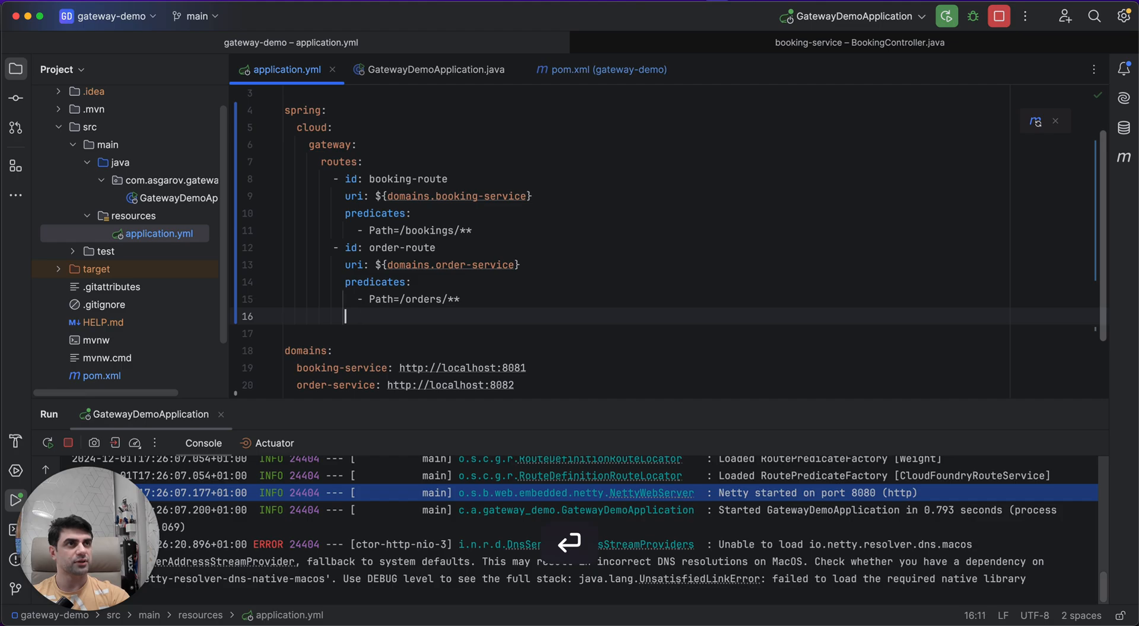
Step: Set spring.security.oauth2.resourceserver.jwt jwk-set-uri to Google's securetoken service-account JWK URL in application.yml
text(security:)
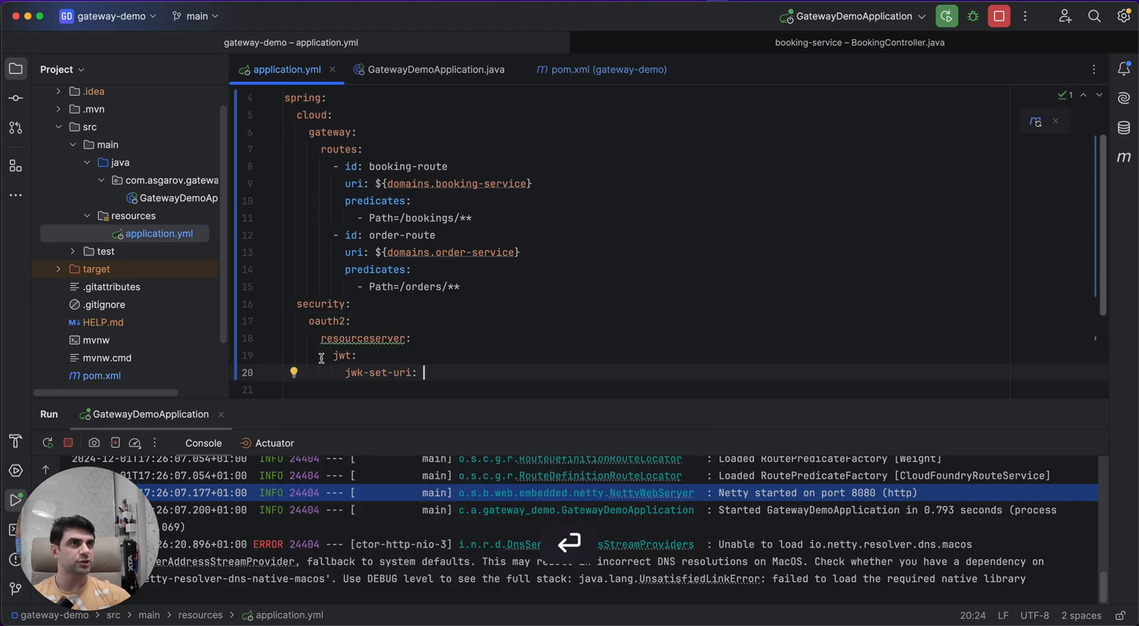
mouse_move(364, 351)
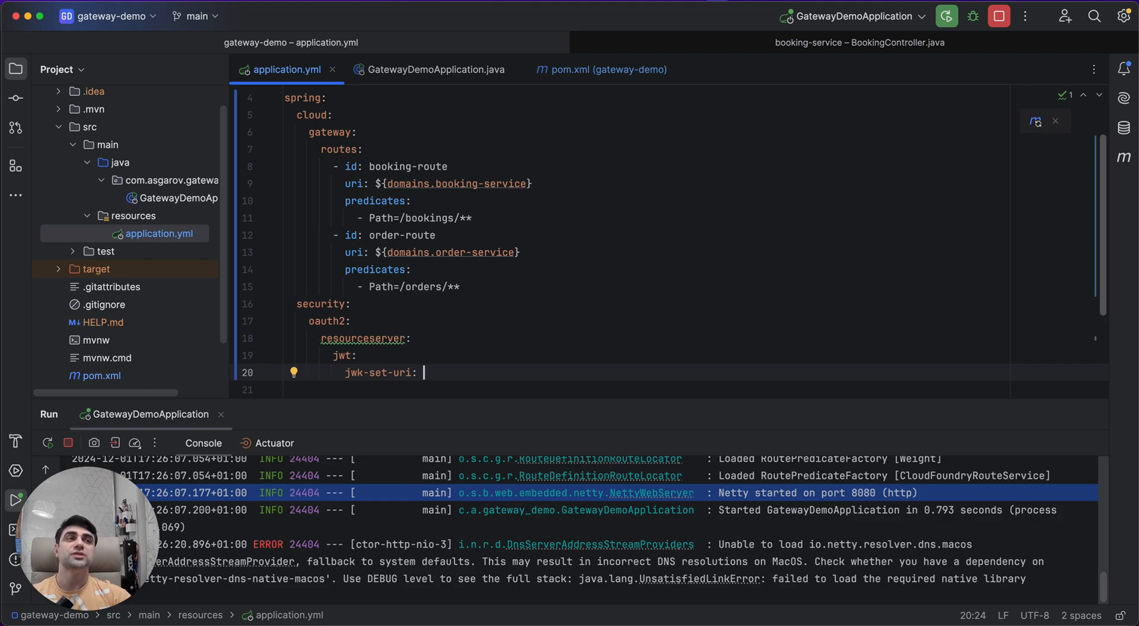
mouse_move(396, 363)
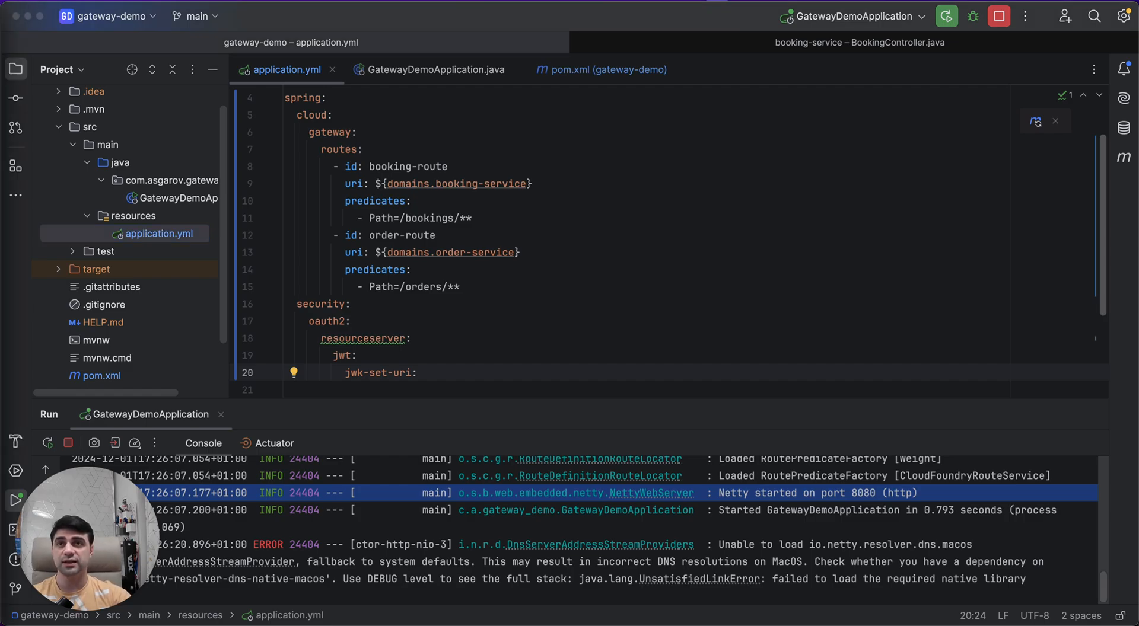
click(646, 367)
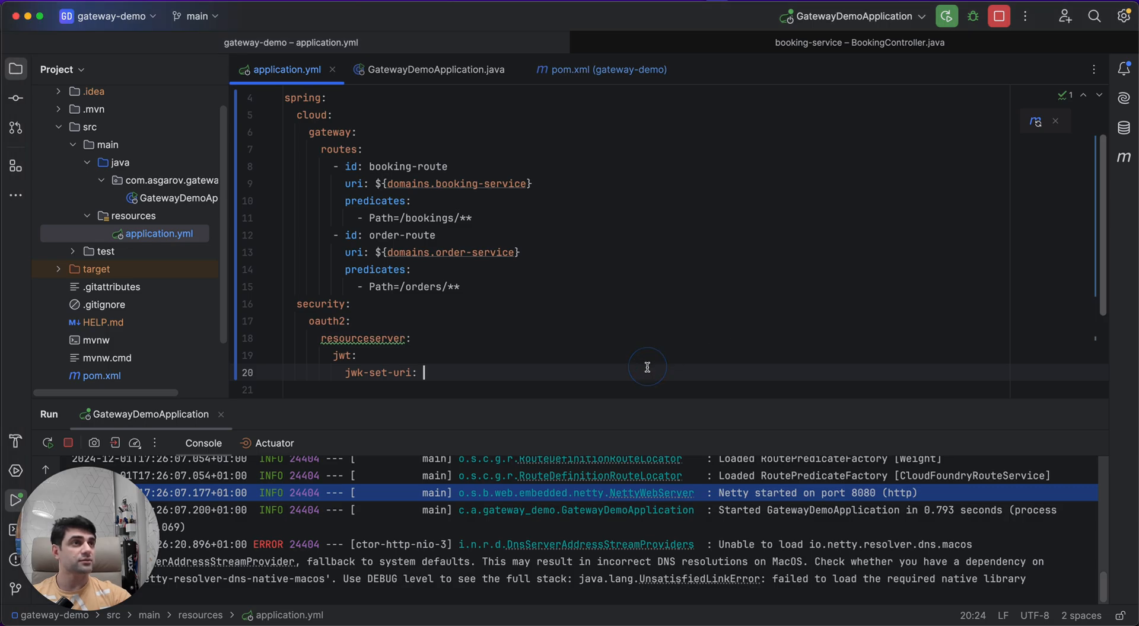
text(https://www.googleapis.com/service_accounts/v1/jwk/securetoken%40system.gserviceaccount.com)
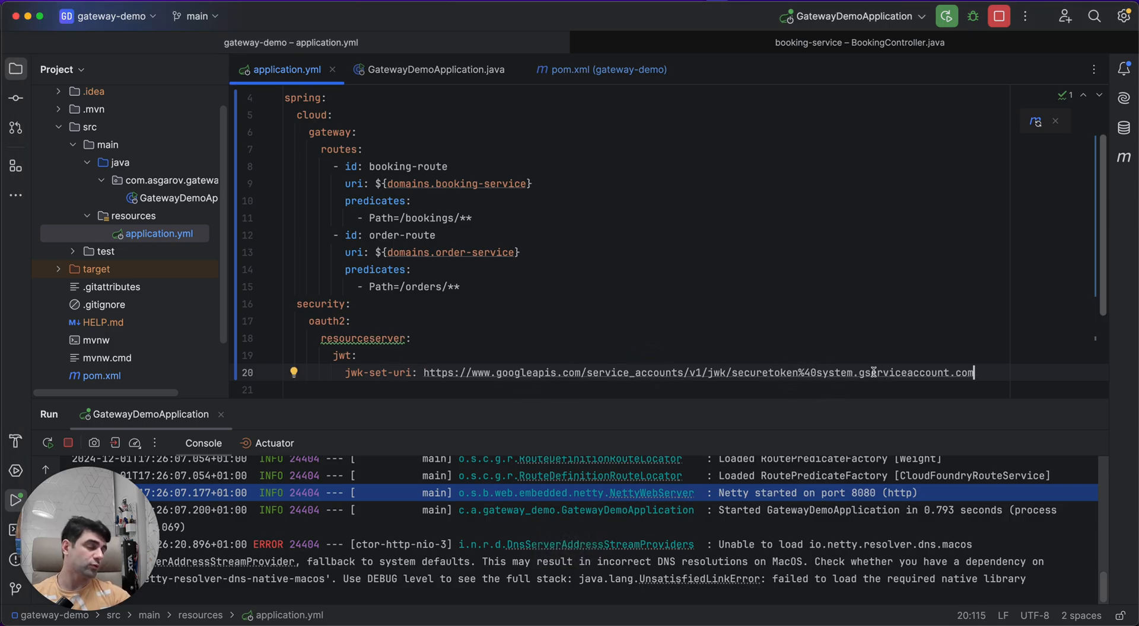
mouse_move(512, 373)
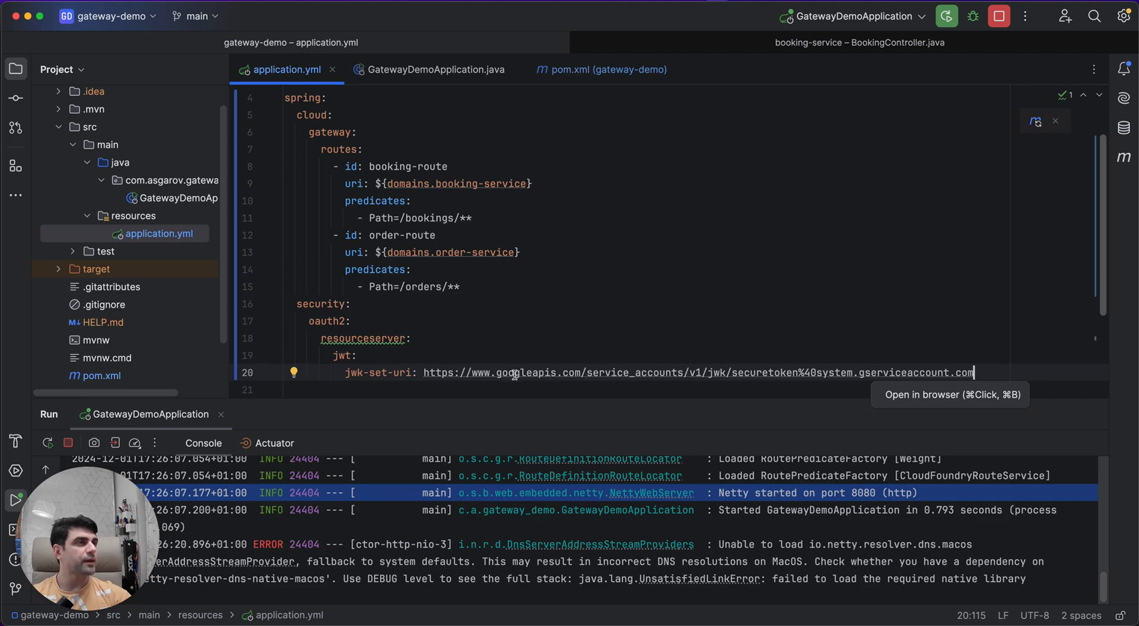
mouse_move(1034, 60)
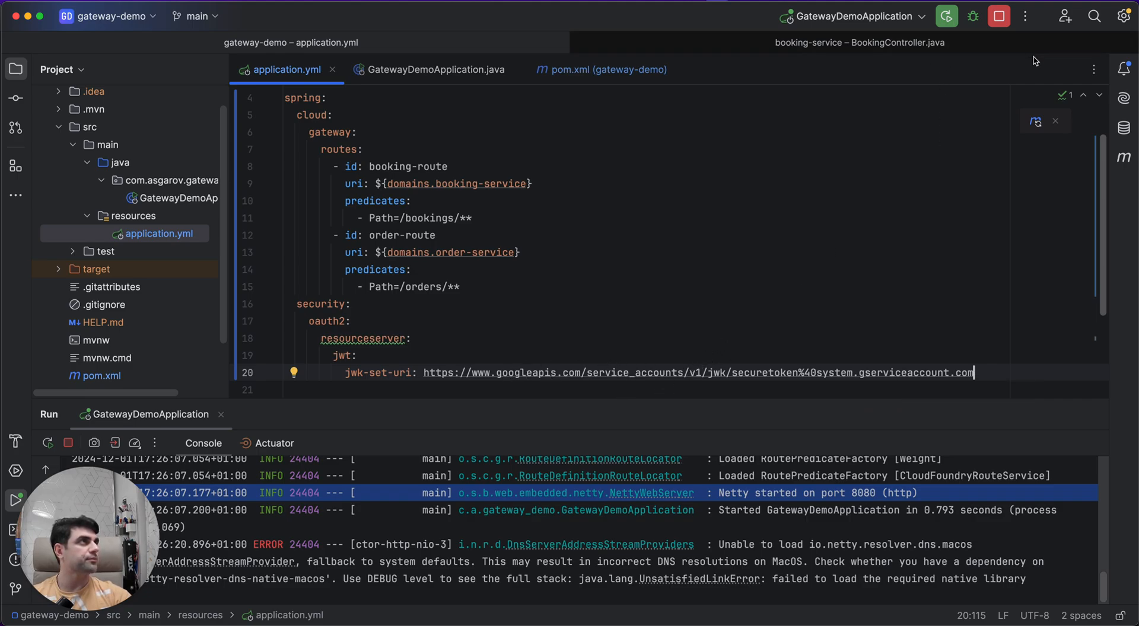
mouse_move(489, 328)
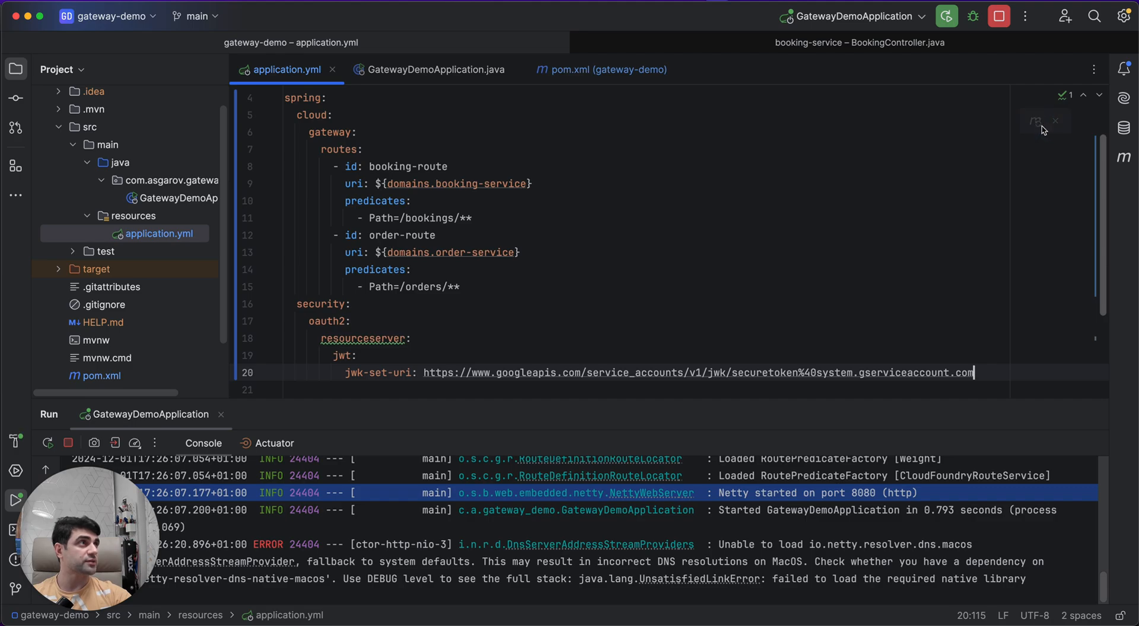
mouse_move(696, 65)
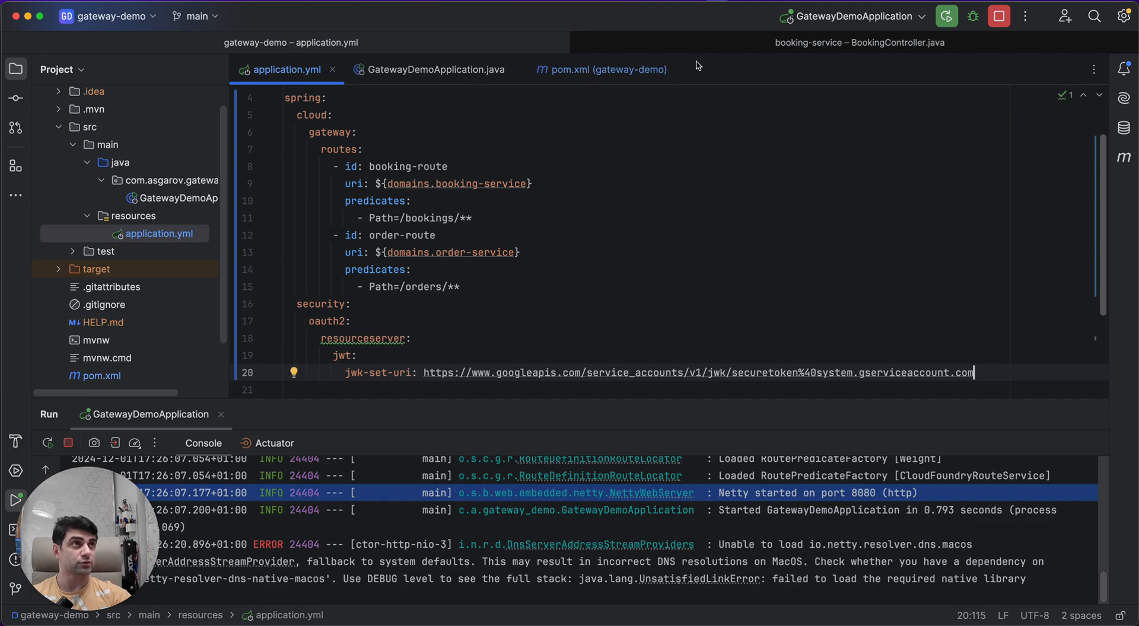
Step: Continue into the ready gateway-demo-auth project and go to its Authentication section
click(600, 69)
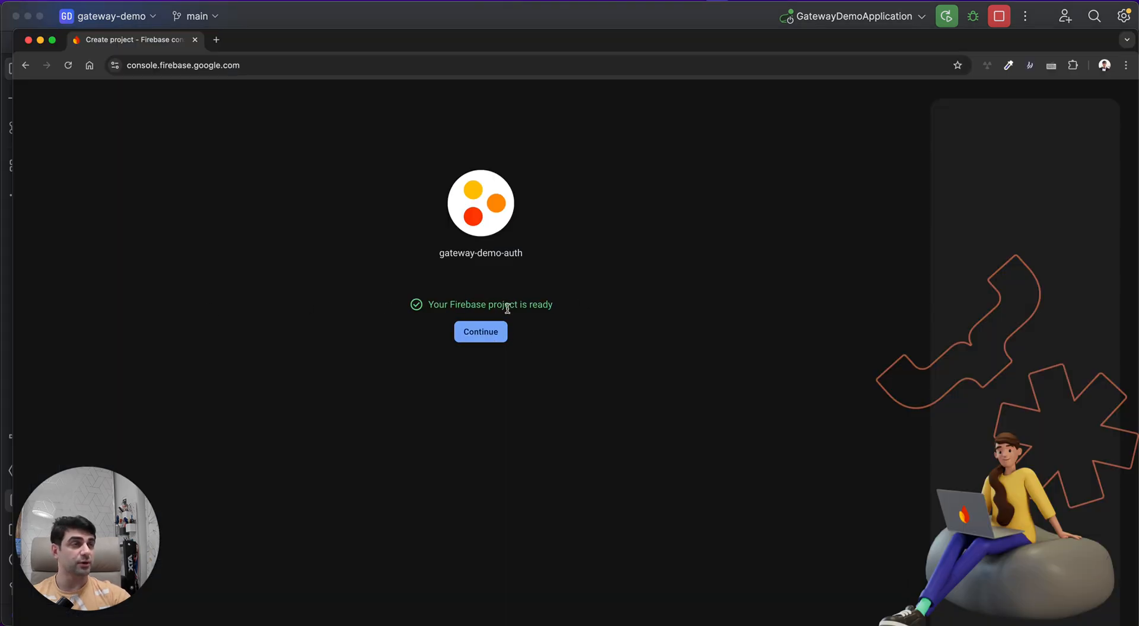
click(479, 331)
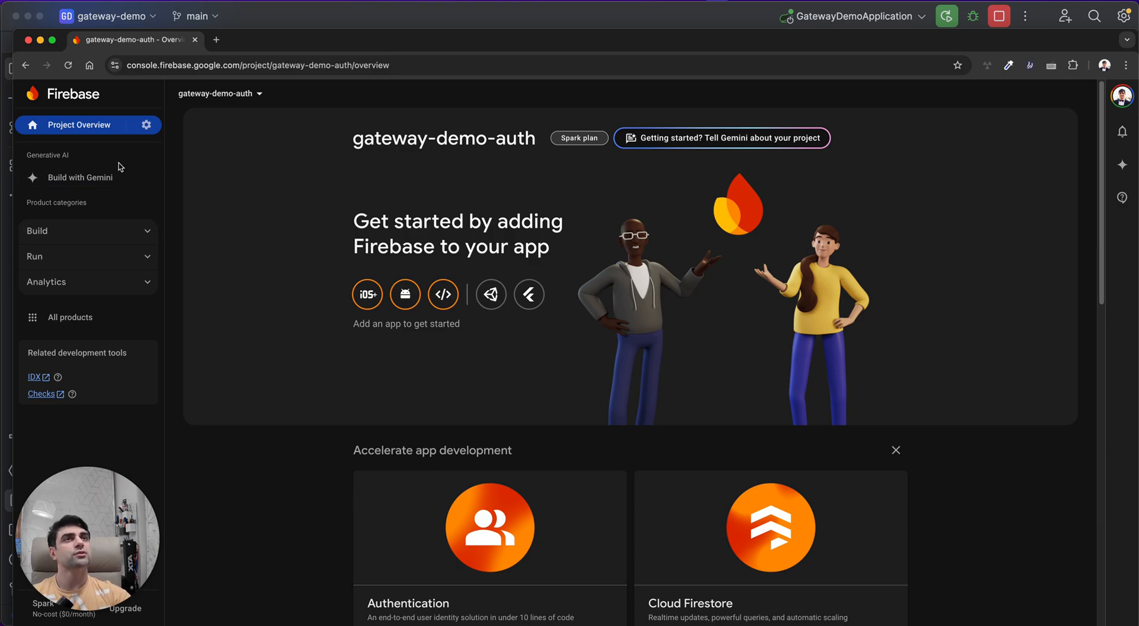
click(487, 528)
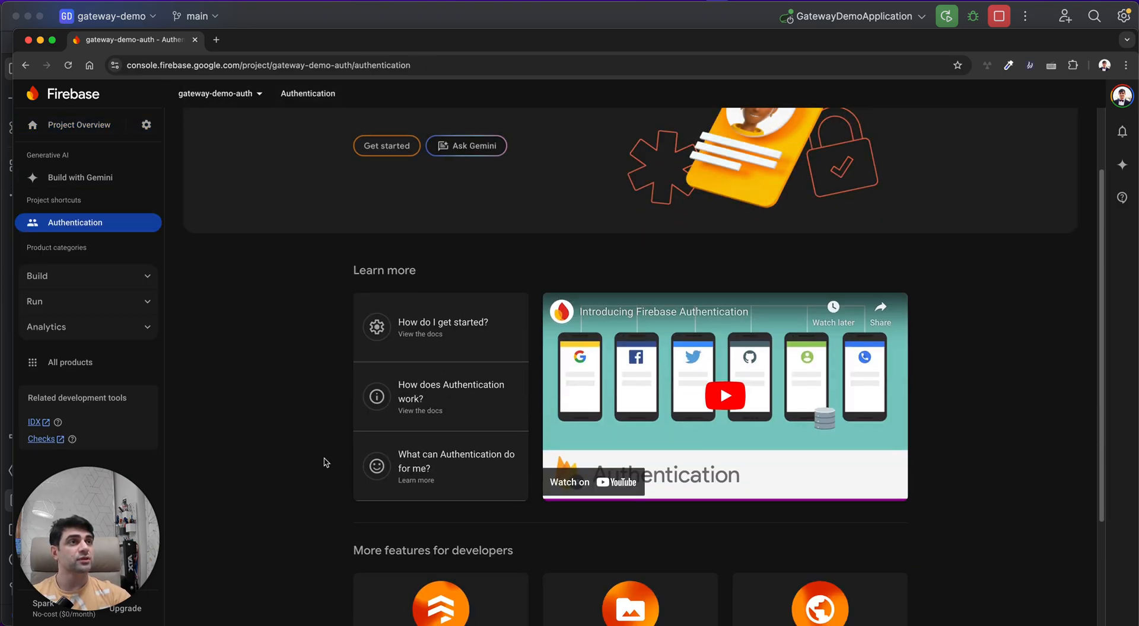
mouse_move(330, 315)
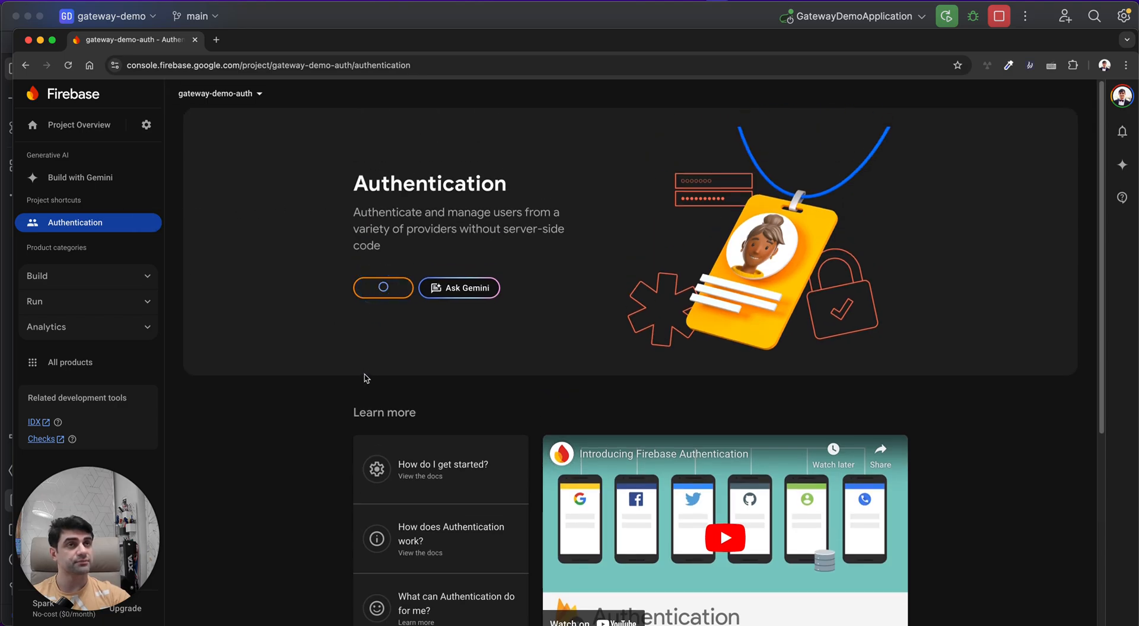
Step: Enable Email/Password sign-in and show the project's empty Users list
click(383, 288)
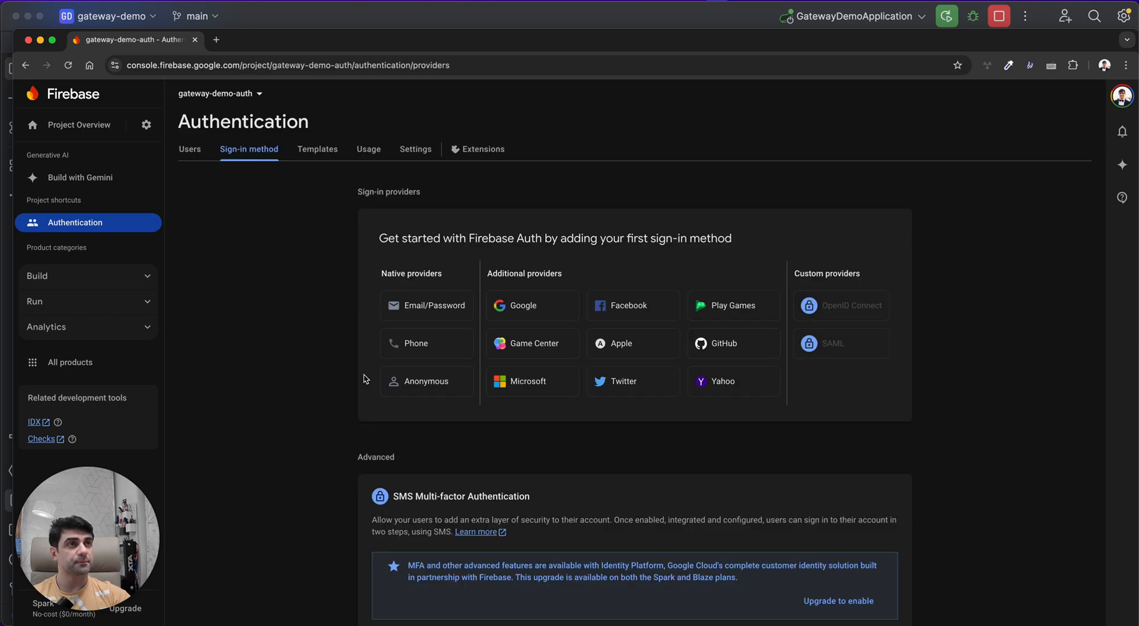
click(426, 304)
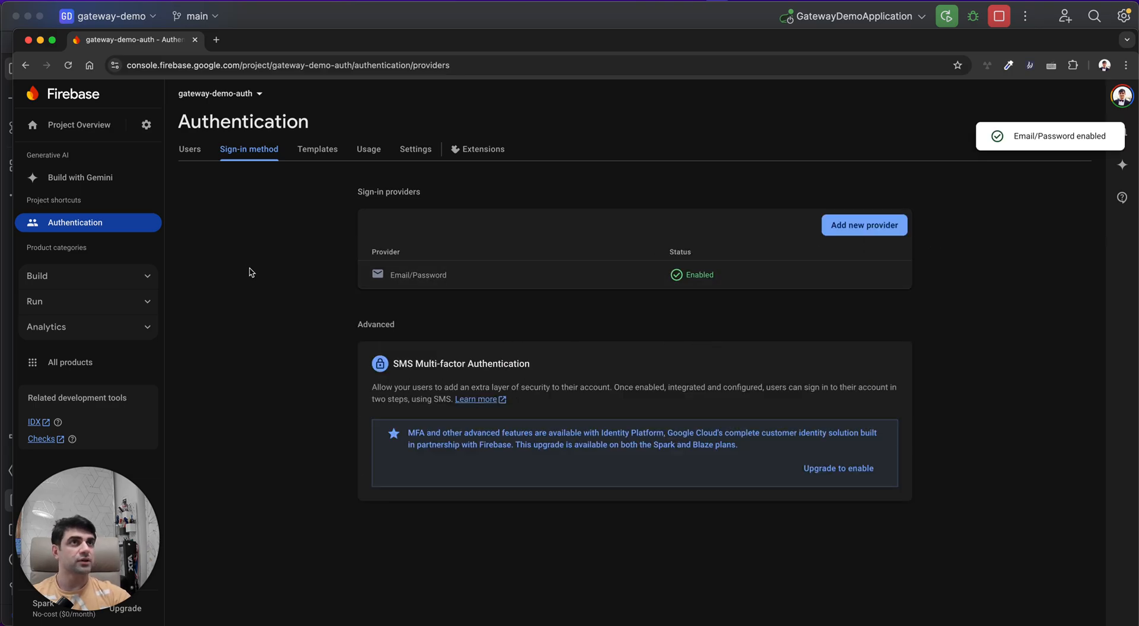
click(190, 149)
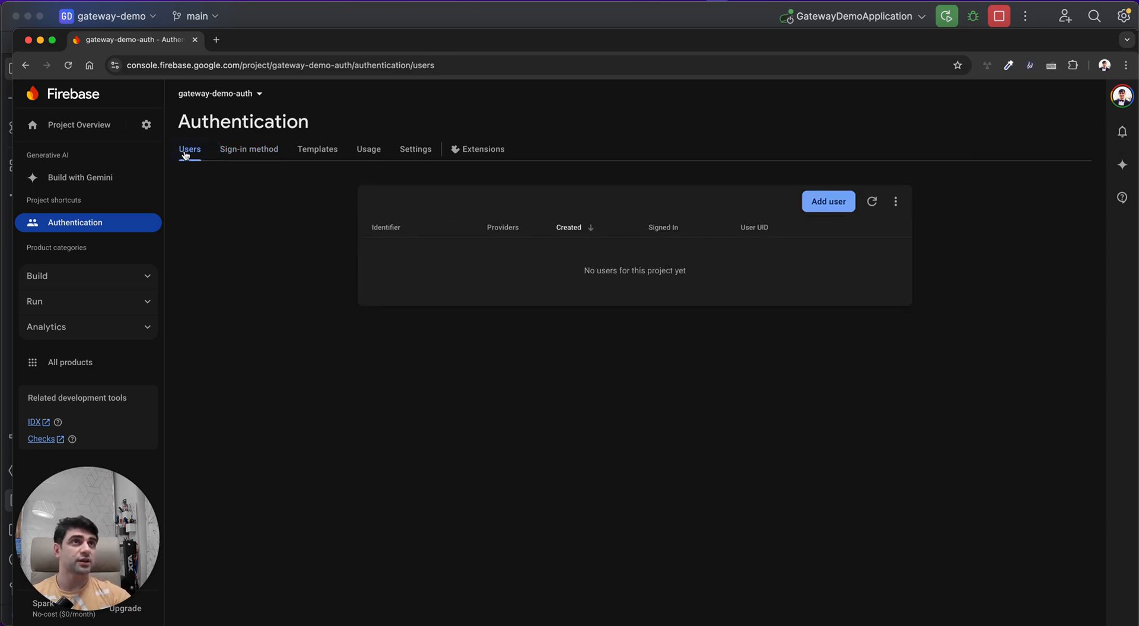
click(826, 202)
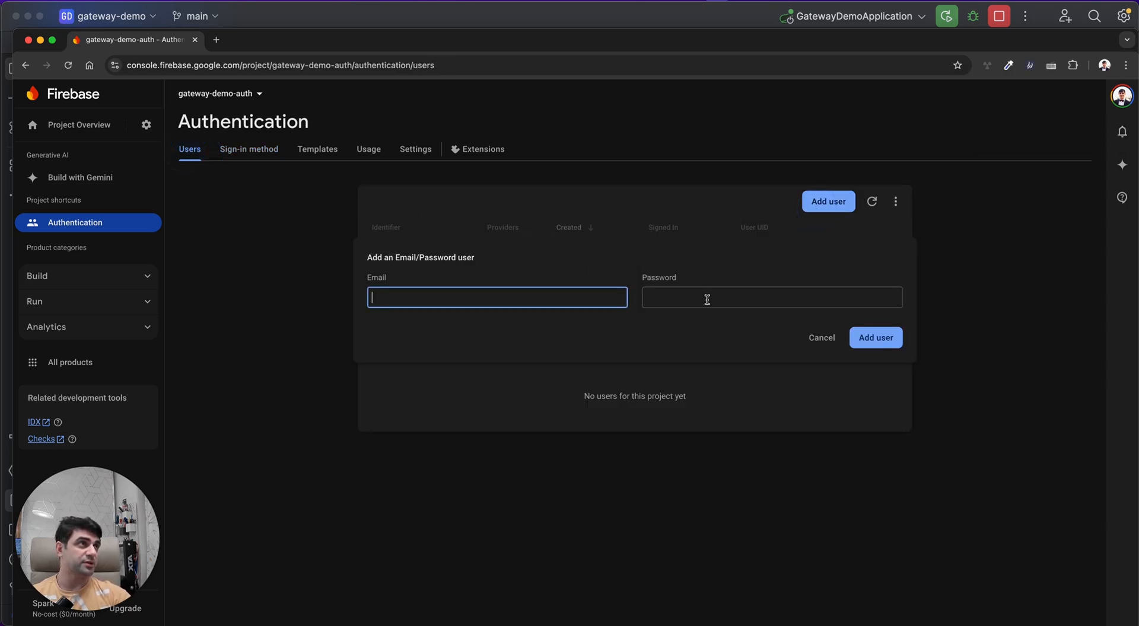
text(e)
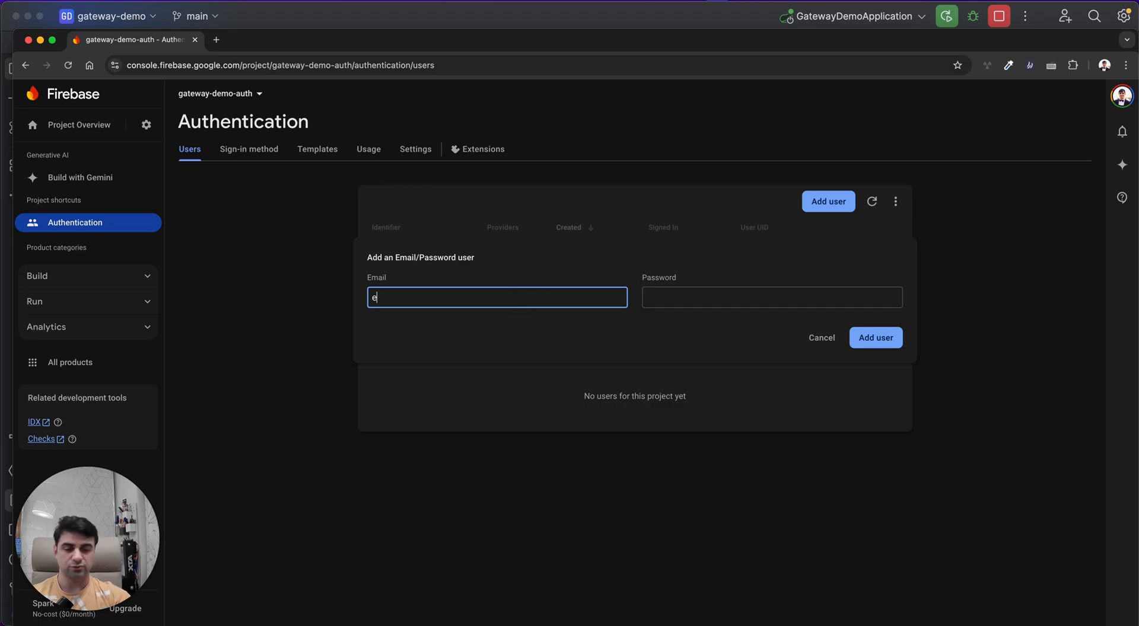
text(admin@ex)
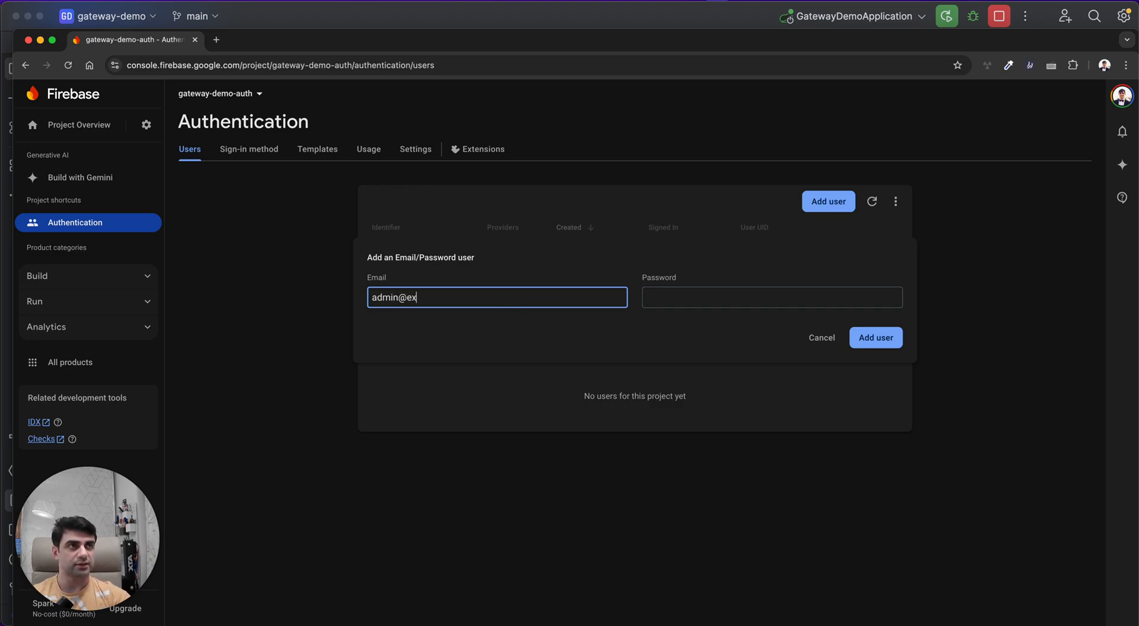
text(ample.com)
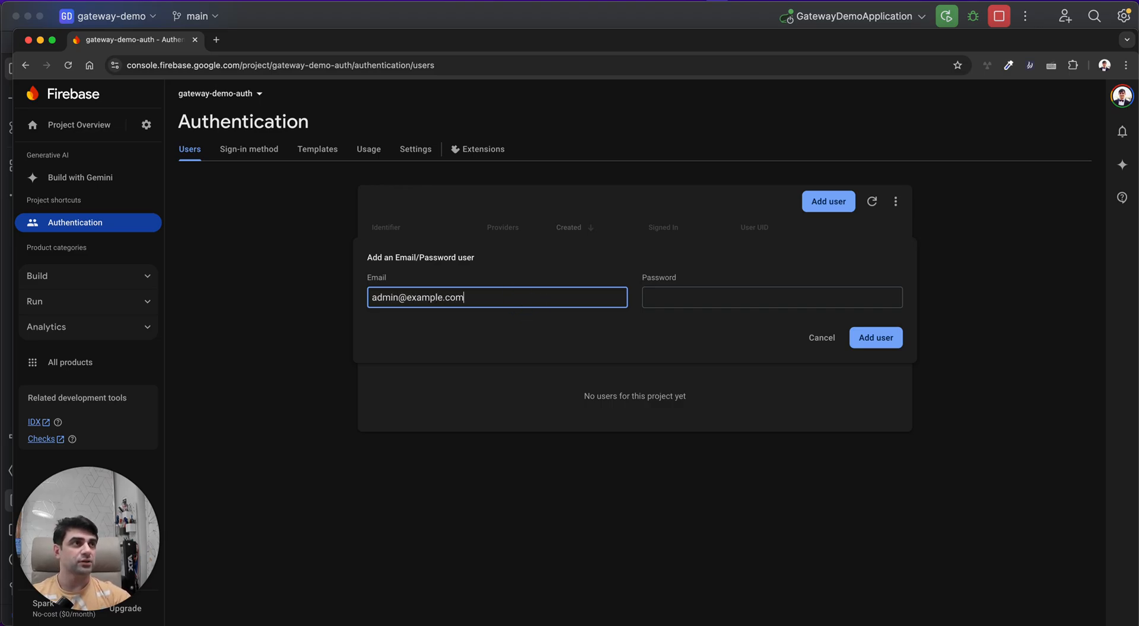
text(passw)
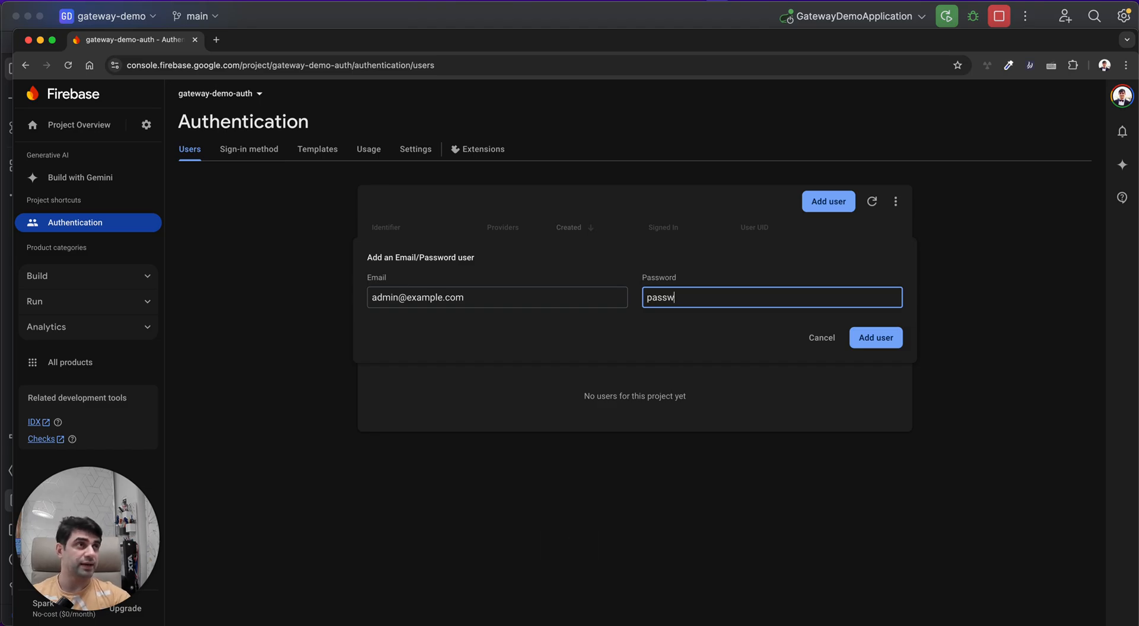
click(875, 337)
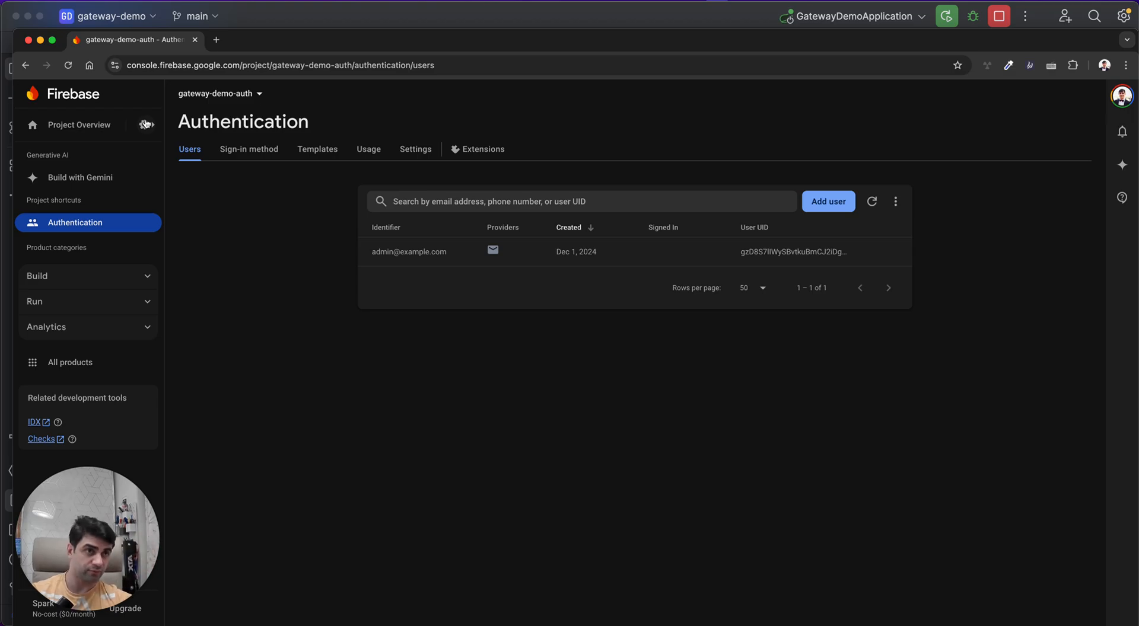
Step: View the project's general settings and copy its Web API key
click(146, 124)
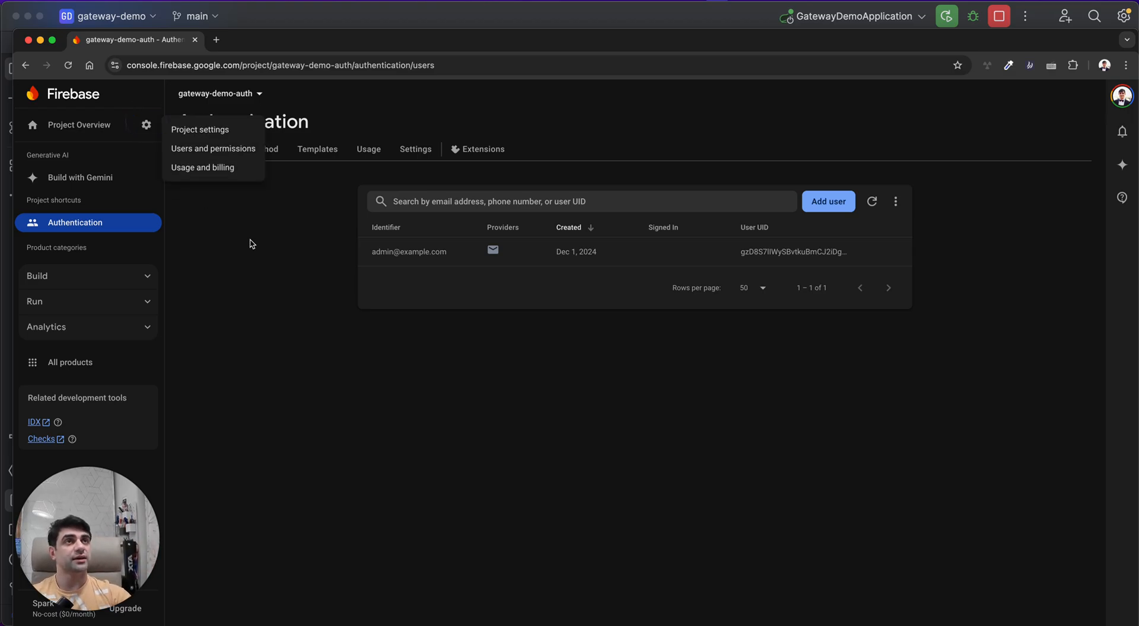
click(199, 130)
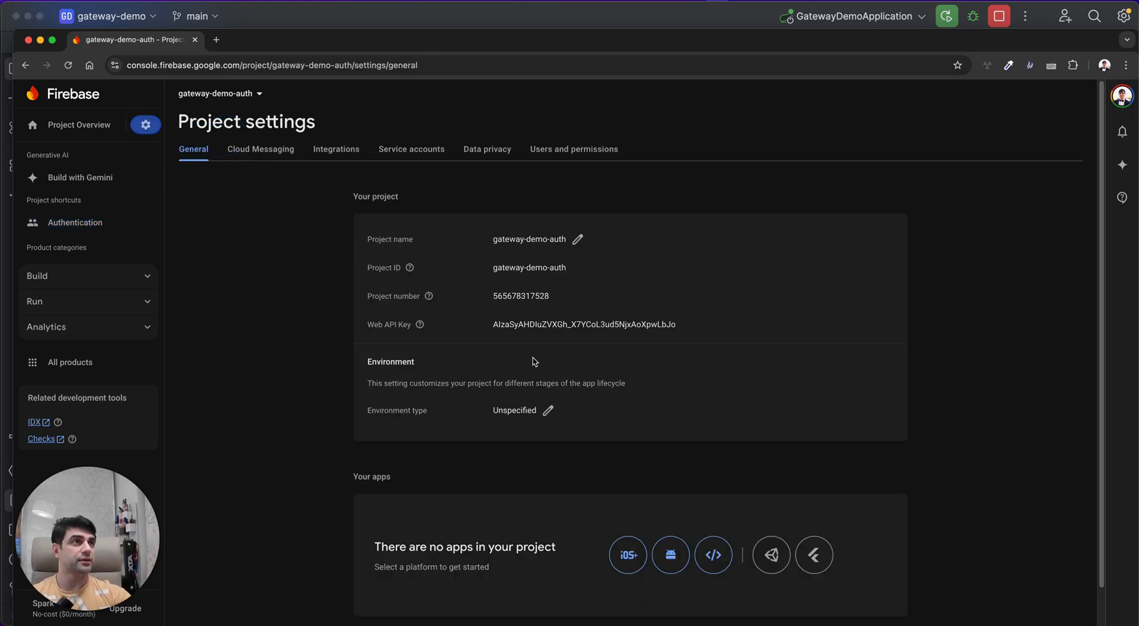
key(cmd+c)
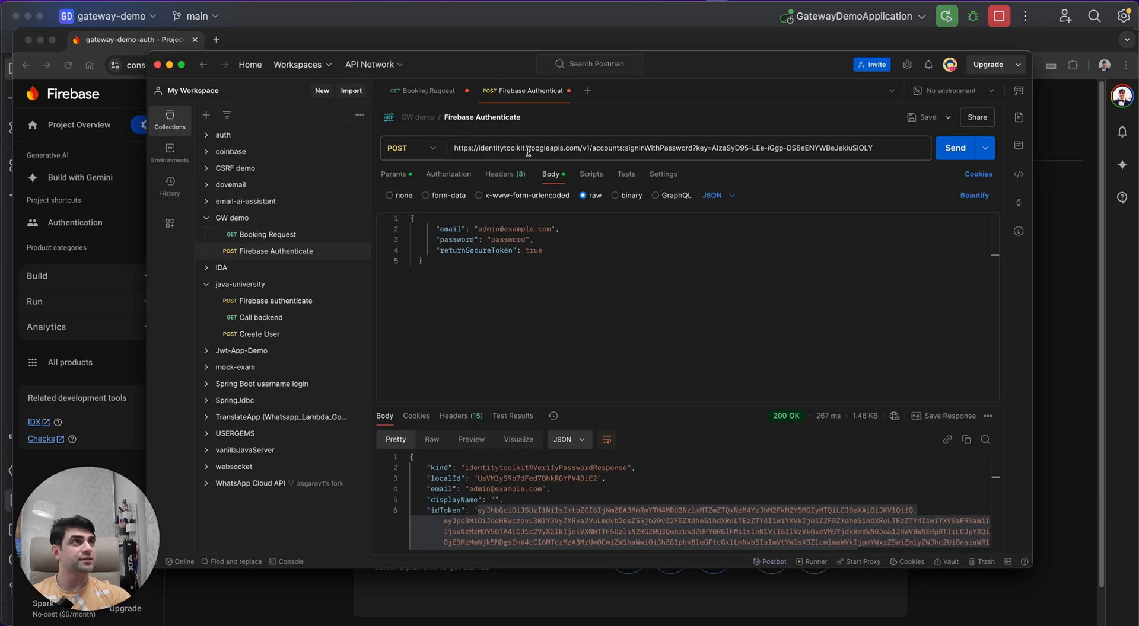
mouse_move(609, 159)
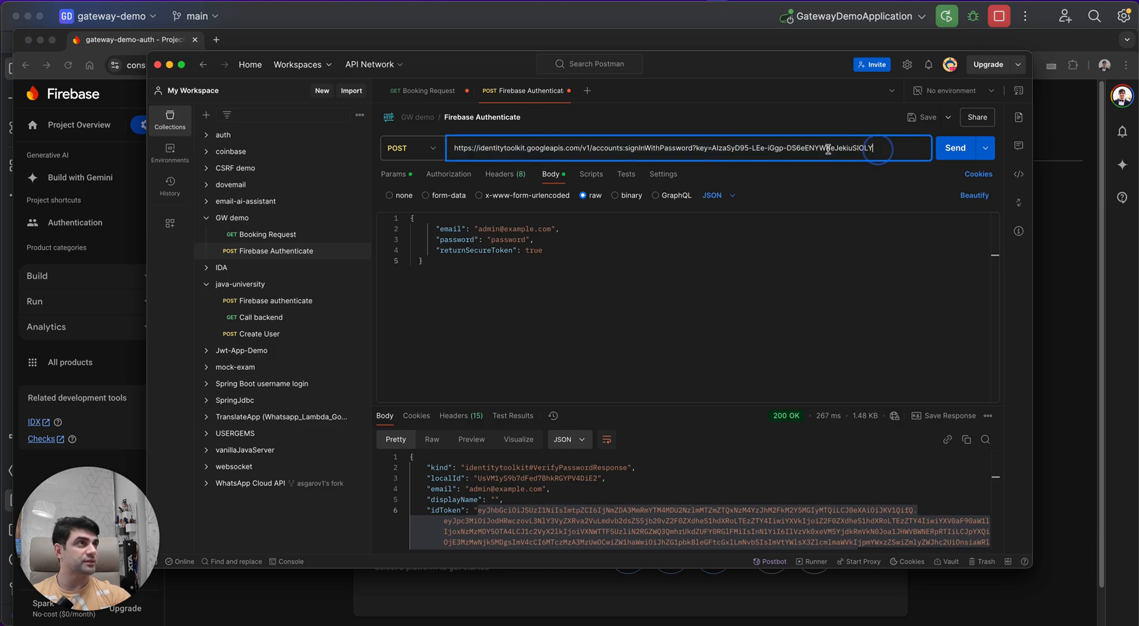
Step: Paste the API key into the signInWithPassword URL, send it, and copy the returned idToken
key(cmd+v)
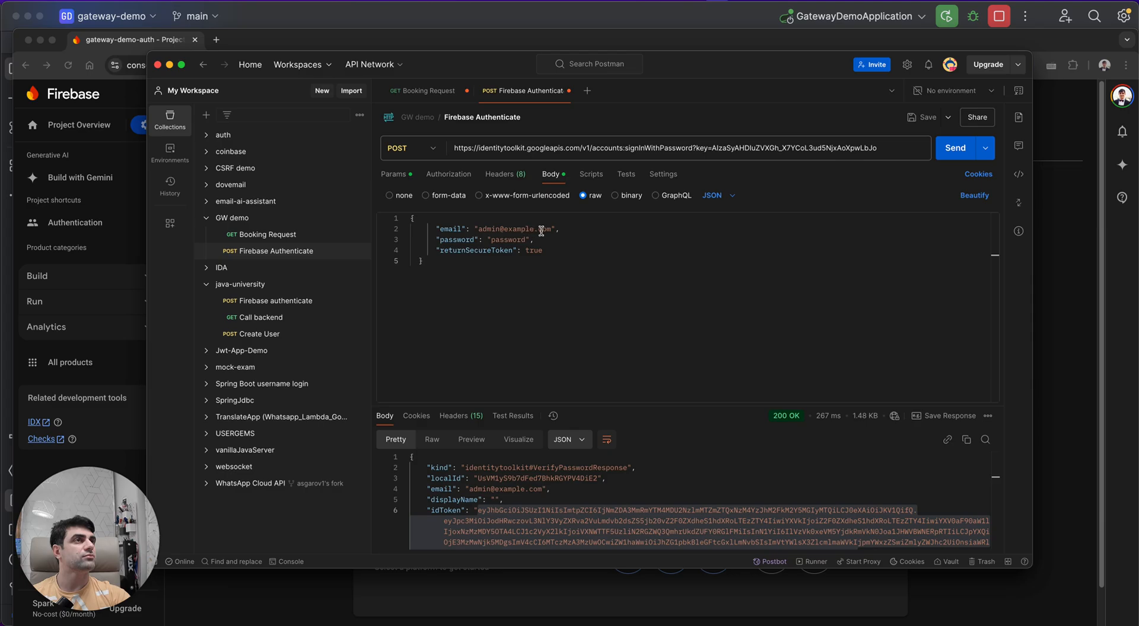
mouse_move(468, 263)
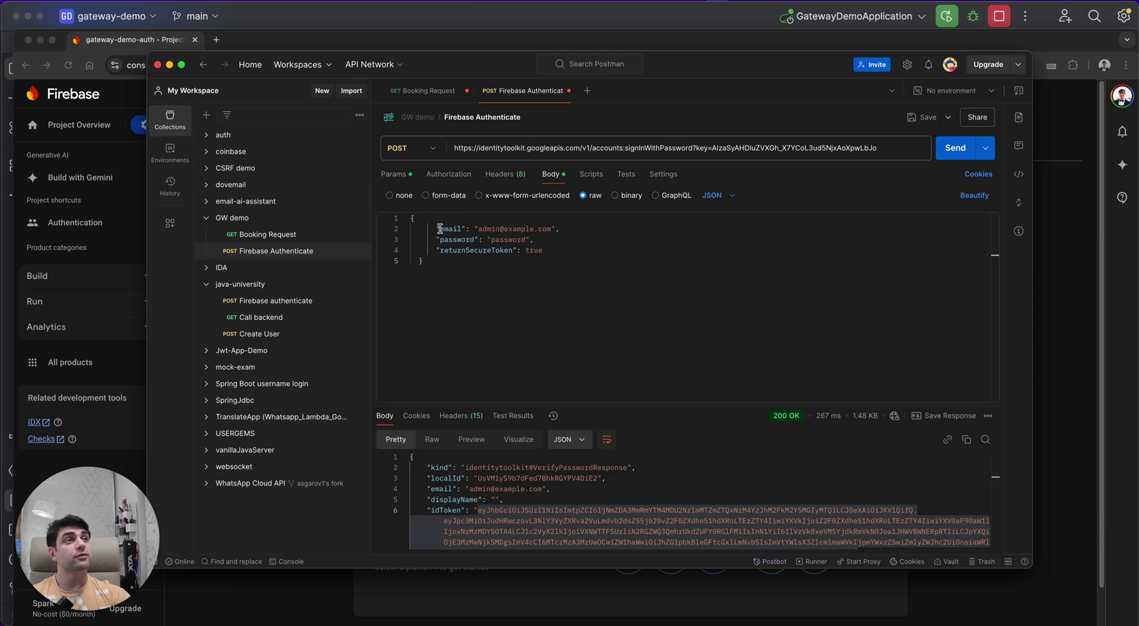
double_click(486, 229)
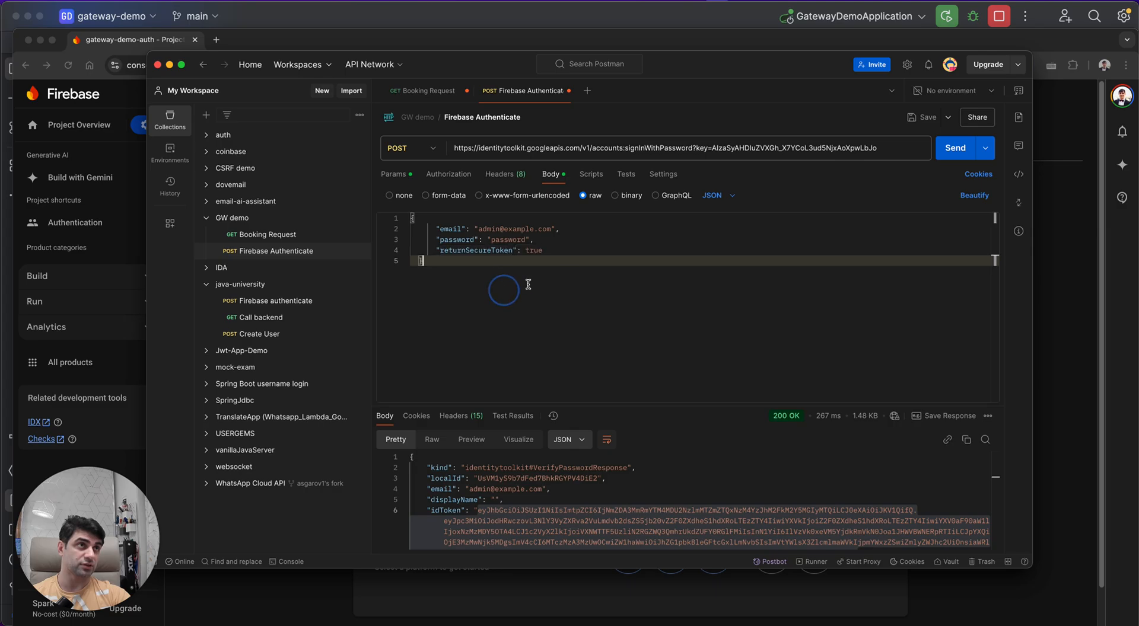
click(954, 147)
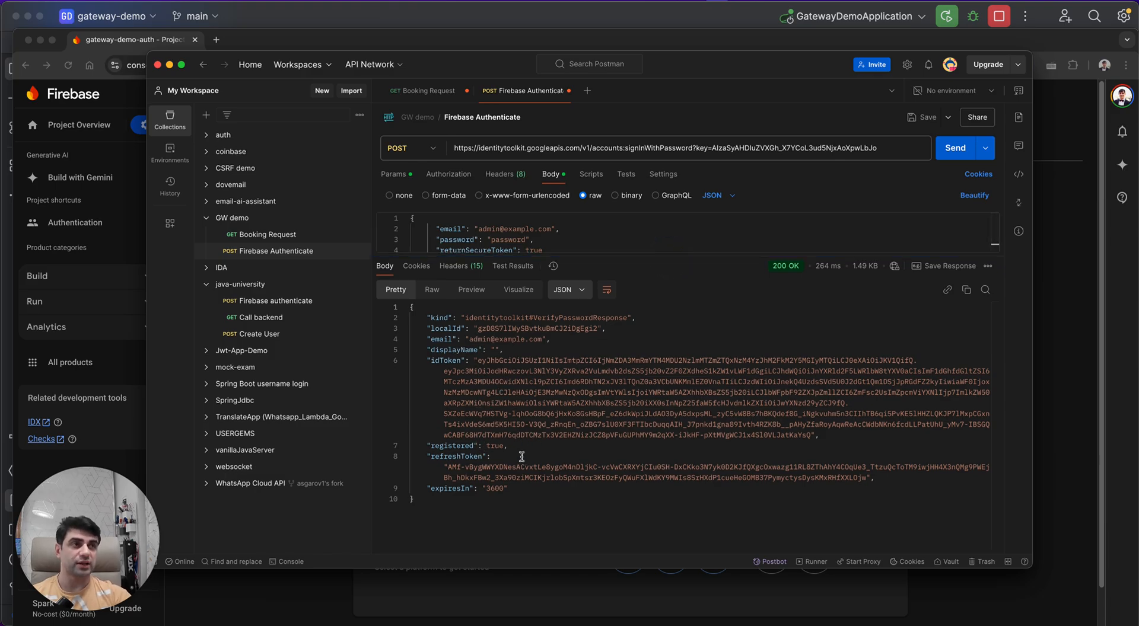
mouse_move(476, 360)
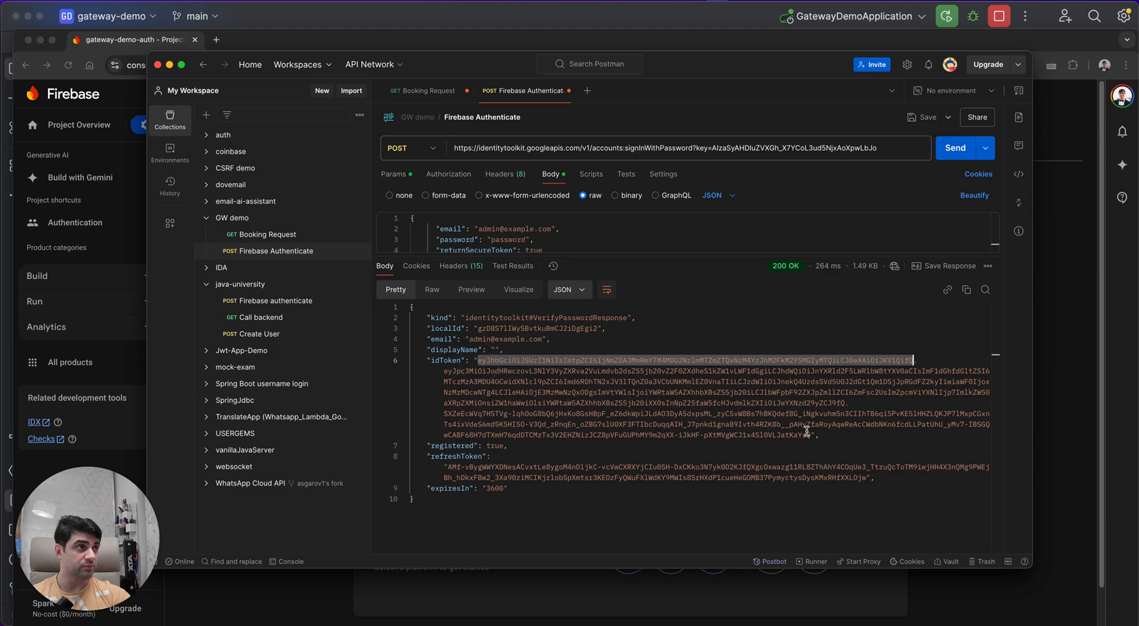
key(cmd+c)
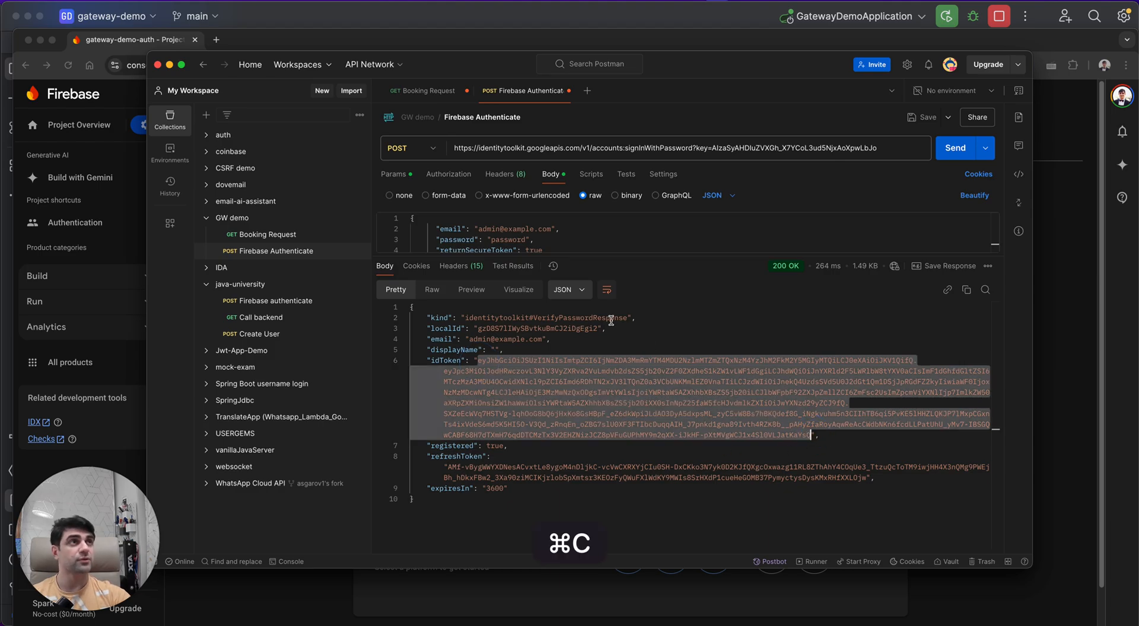
click(426, 92)
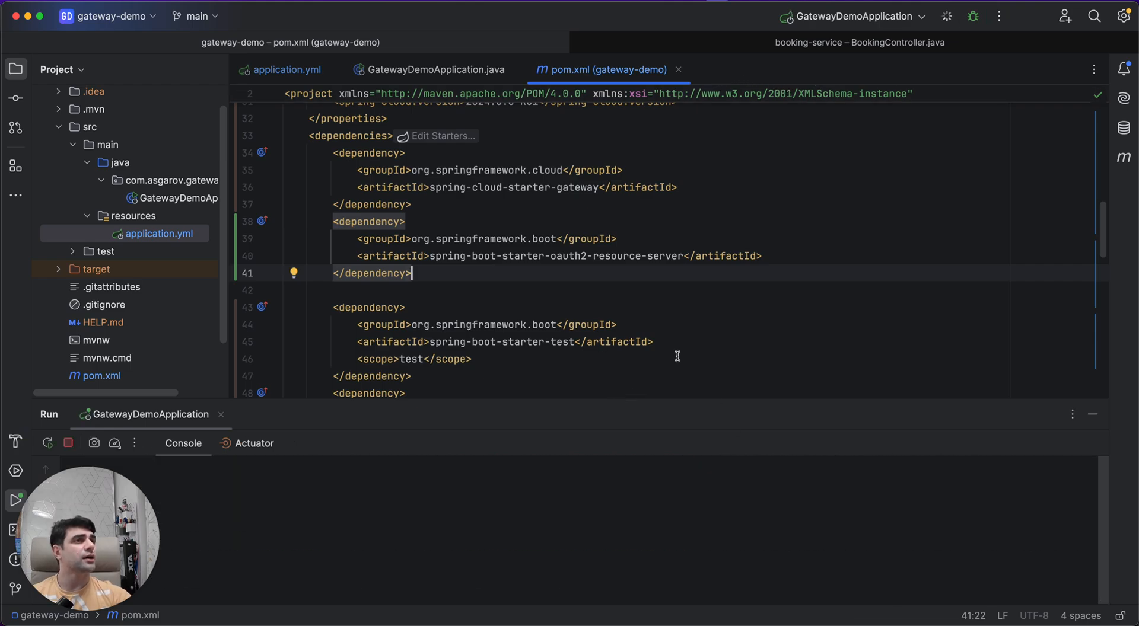
Step: Restart GatewayDemoApplication so its log reports Netty started on port 8080
click(946, 15)
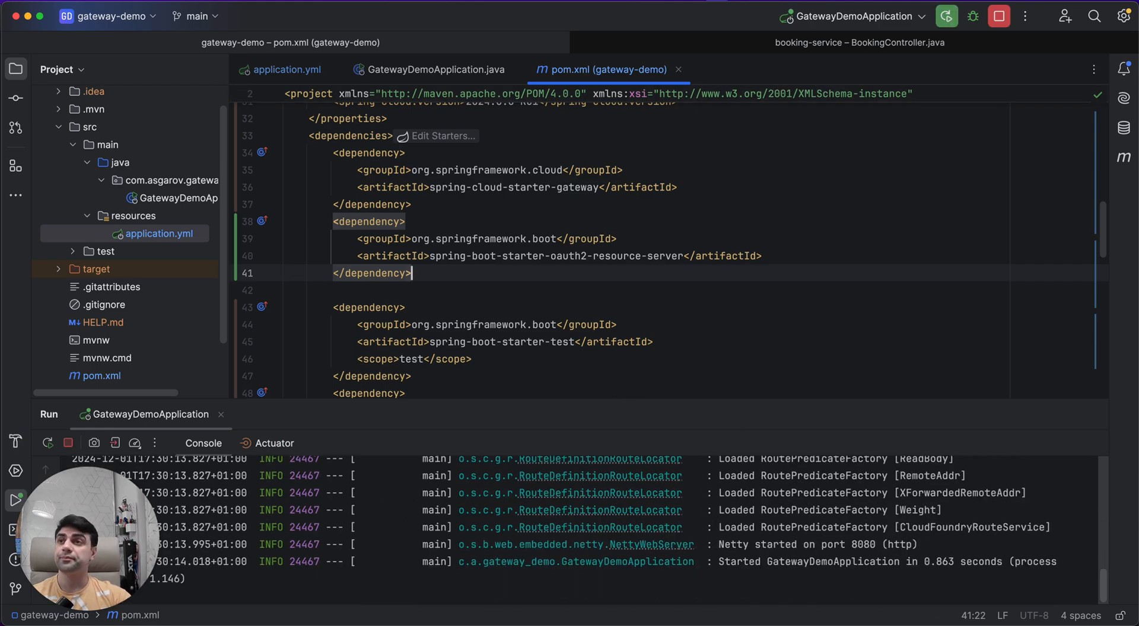
Step: Send the booking request with No Auth and get 401 Unauthorized
click(960, 148)
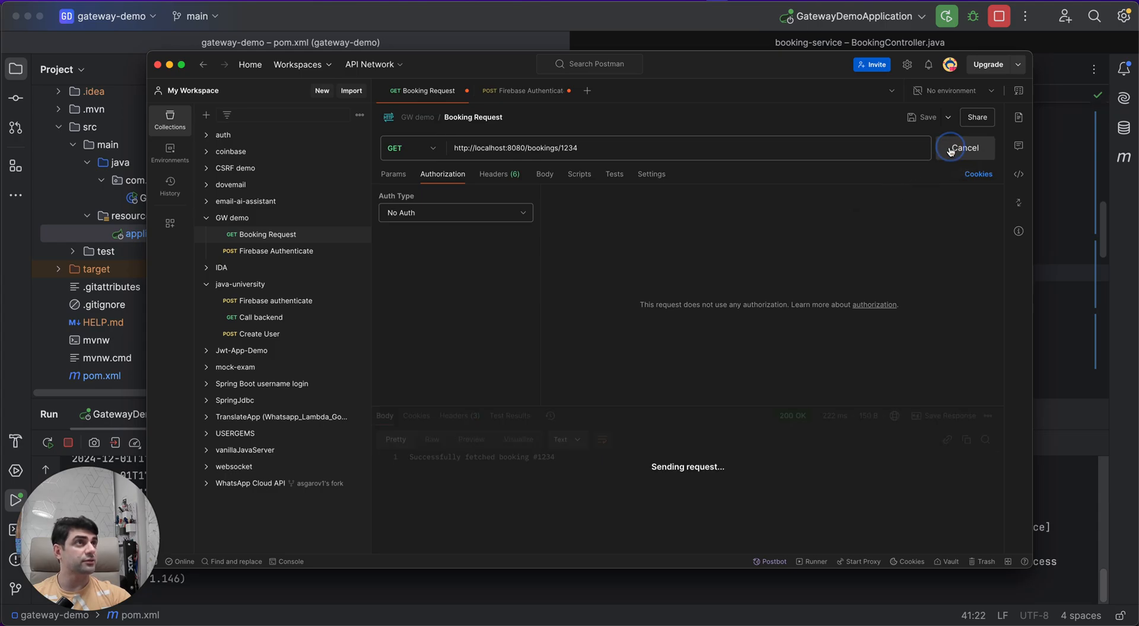
click(963, 148)
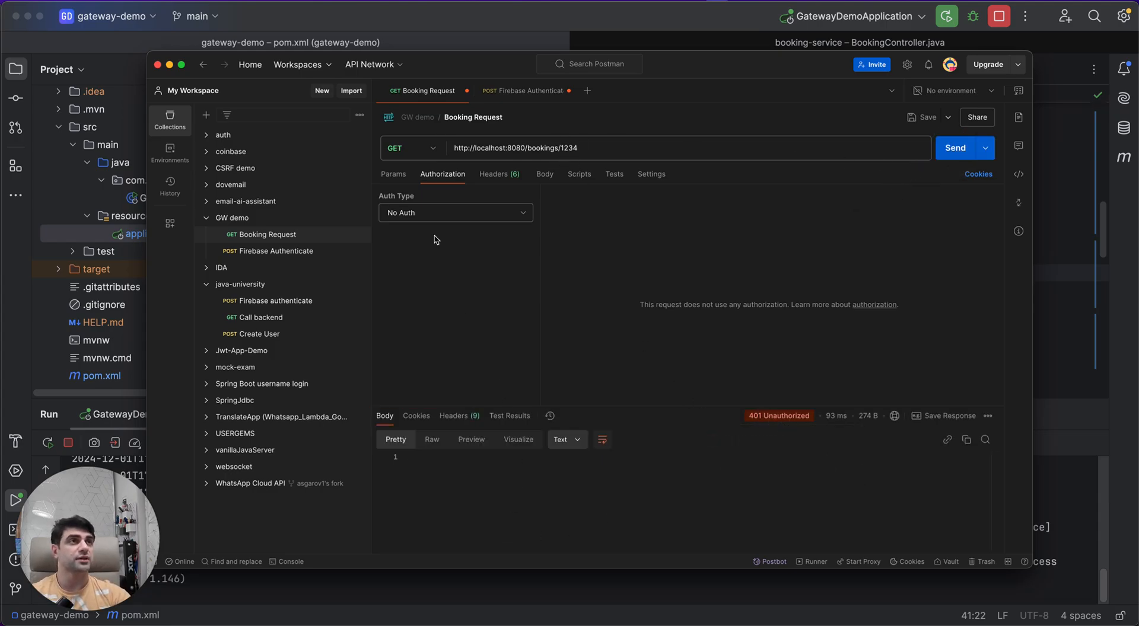
mouse_move(465, 230)
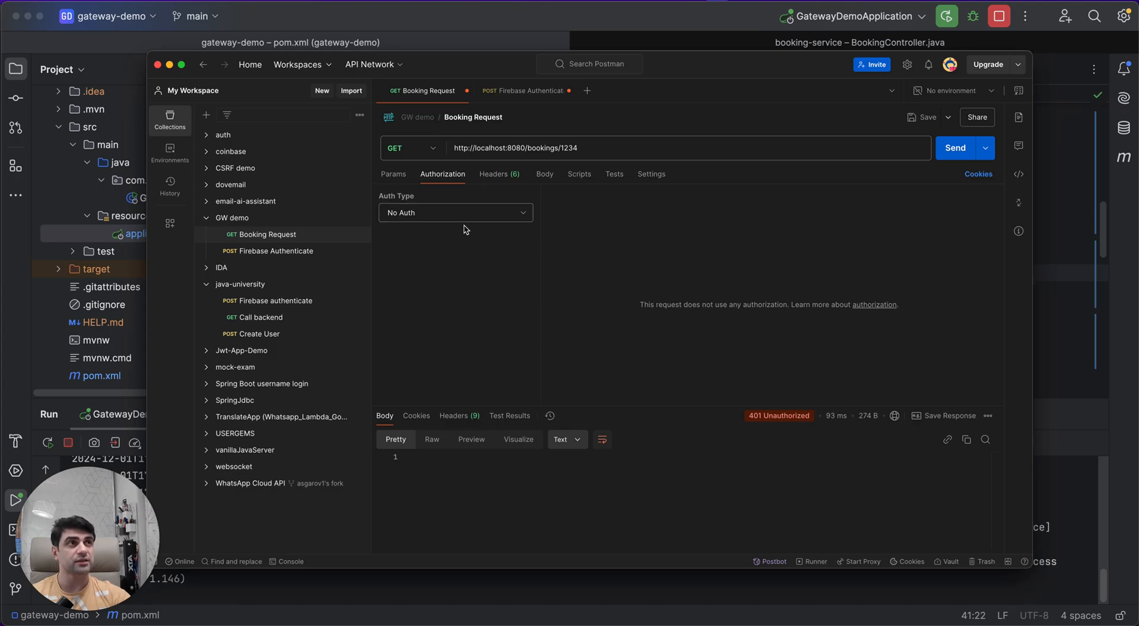
Step: Send the booking request with the pasted idToken as a Bearer Token and get 200 OK
click(456, 212)
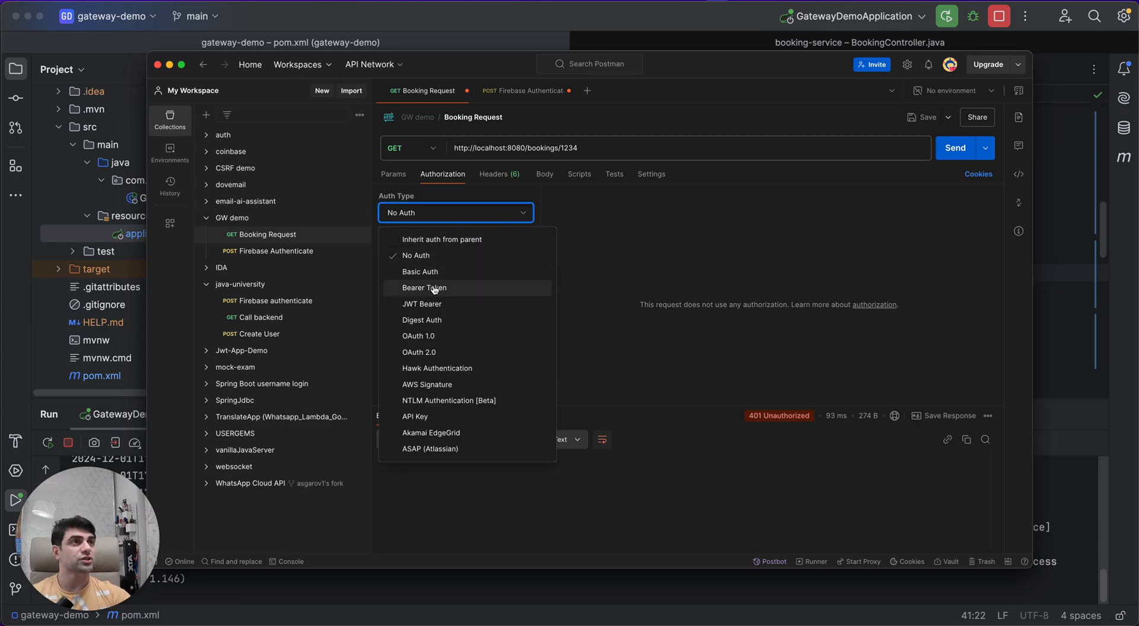
click(423, 289)
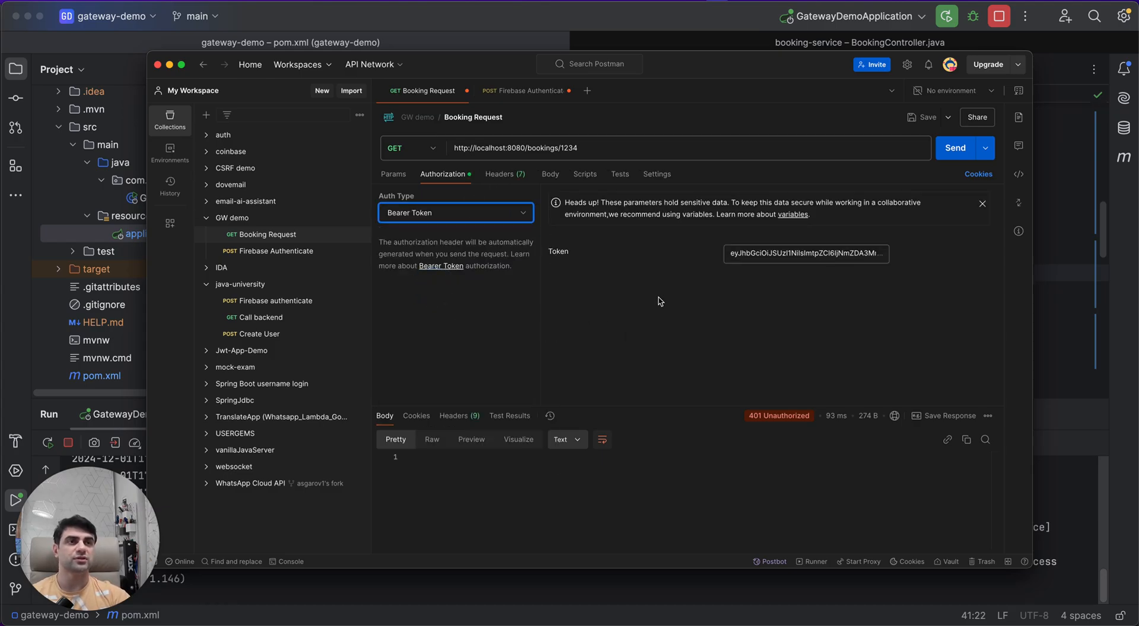
key(cmd+v)
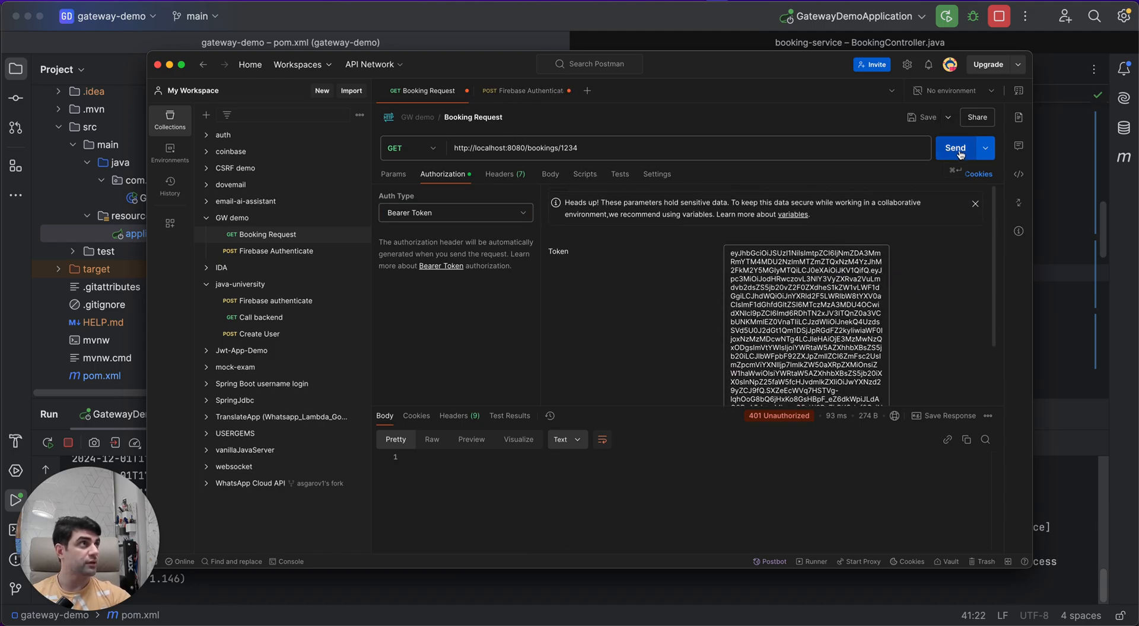
click(953, 147)
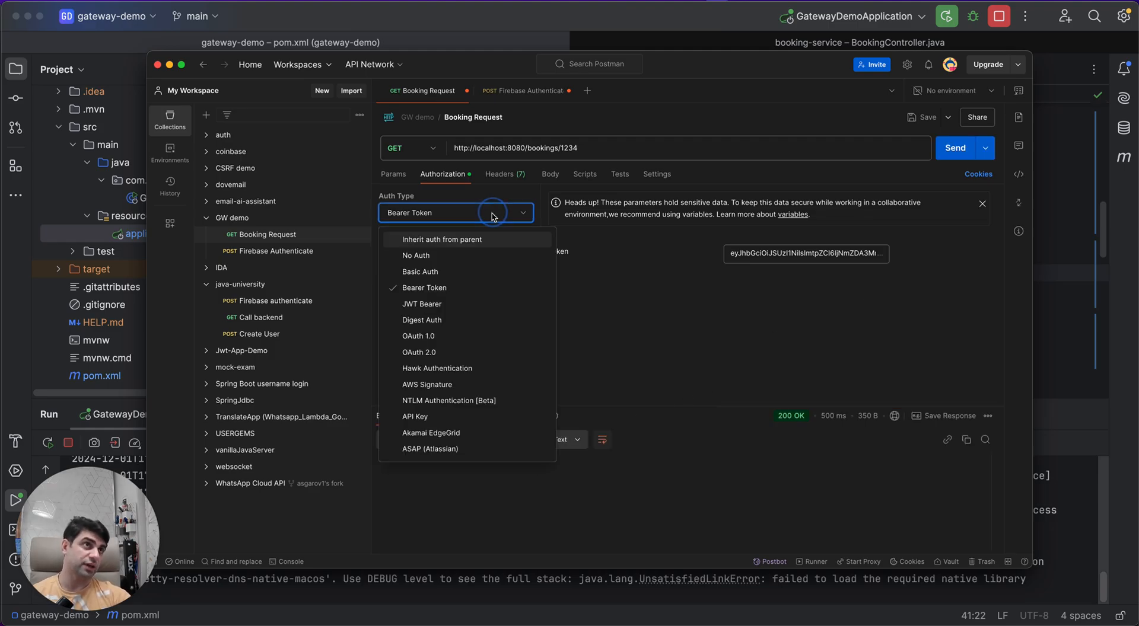
Step: Toggle the request's auth type back to No Auth and then Bearer Token again
click(415, 255)
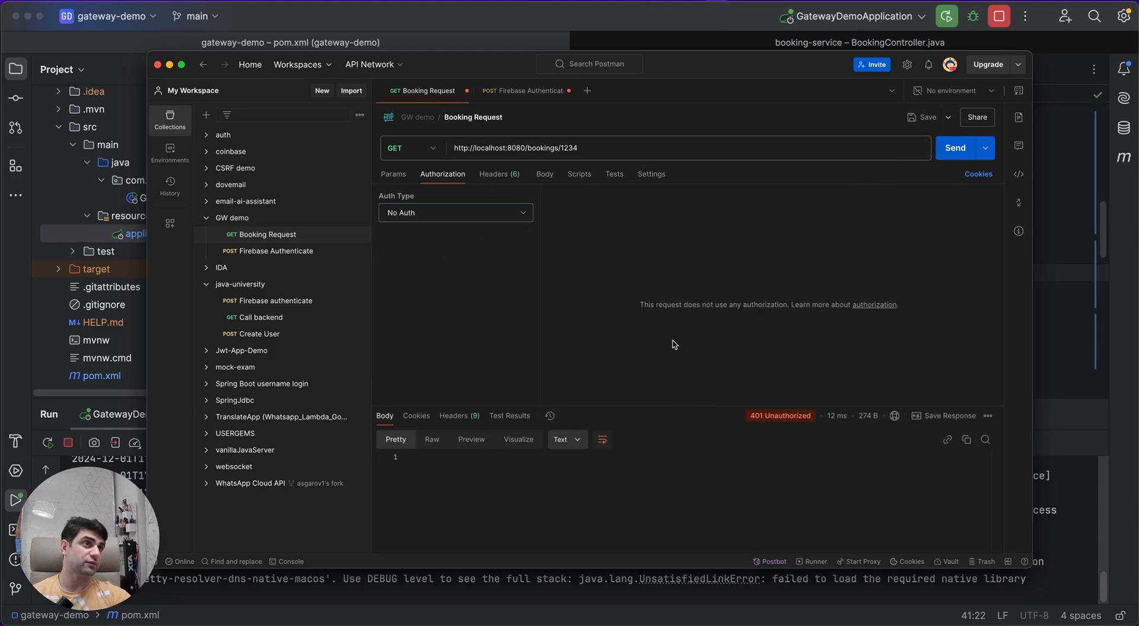
click(456, 212)
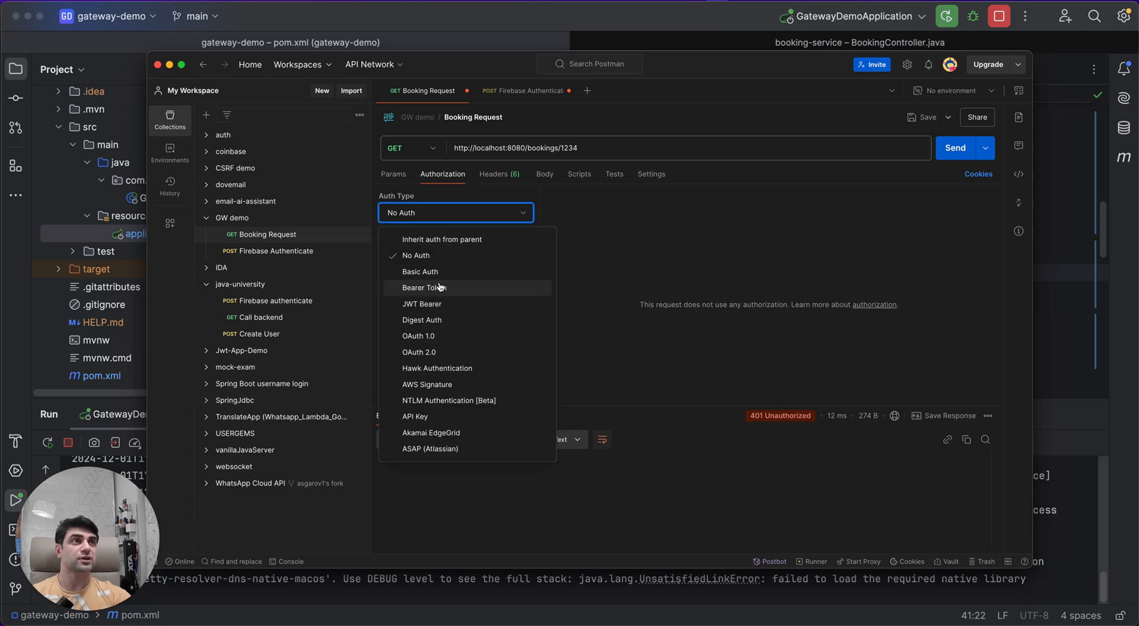
click(420, 288)
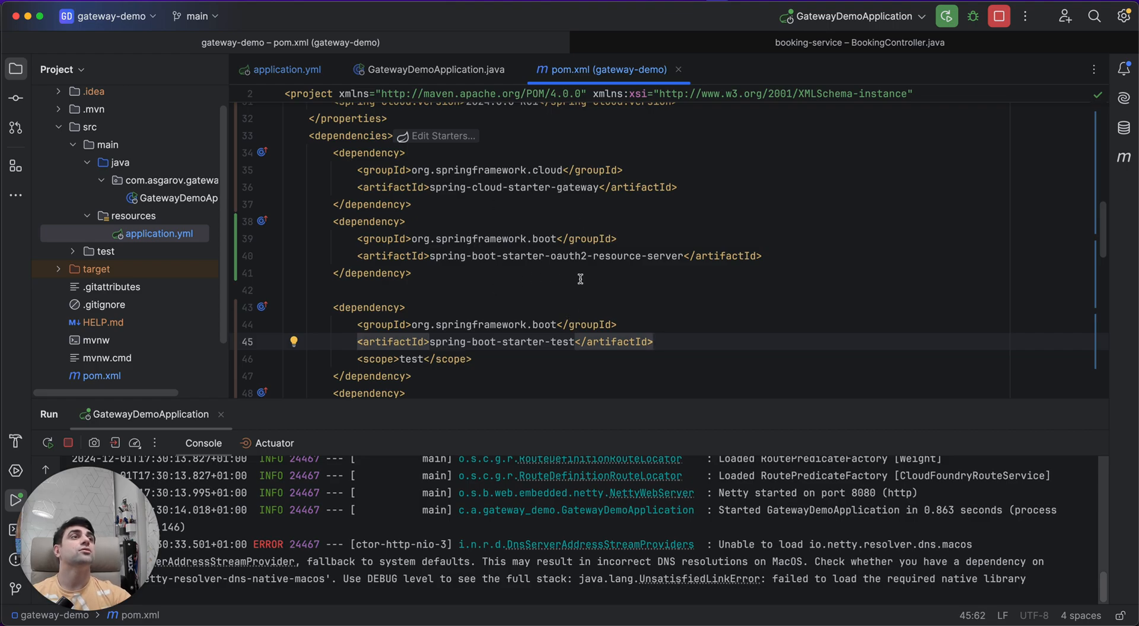
click(543, 256)
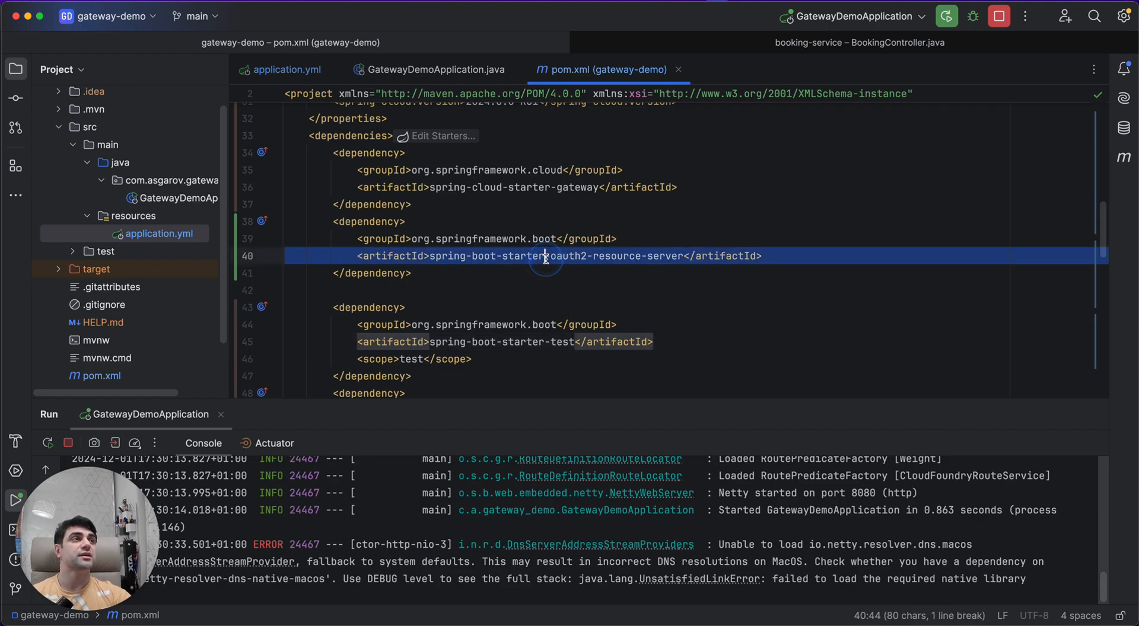
mouse_move(449, 331)
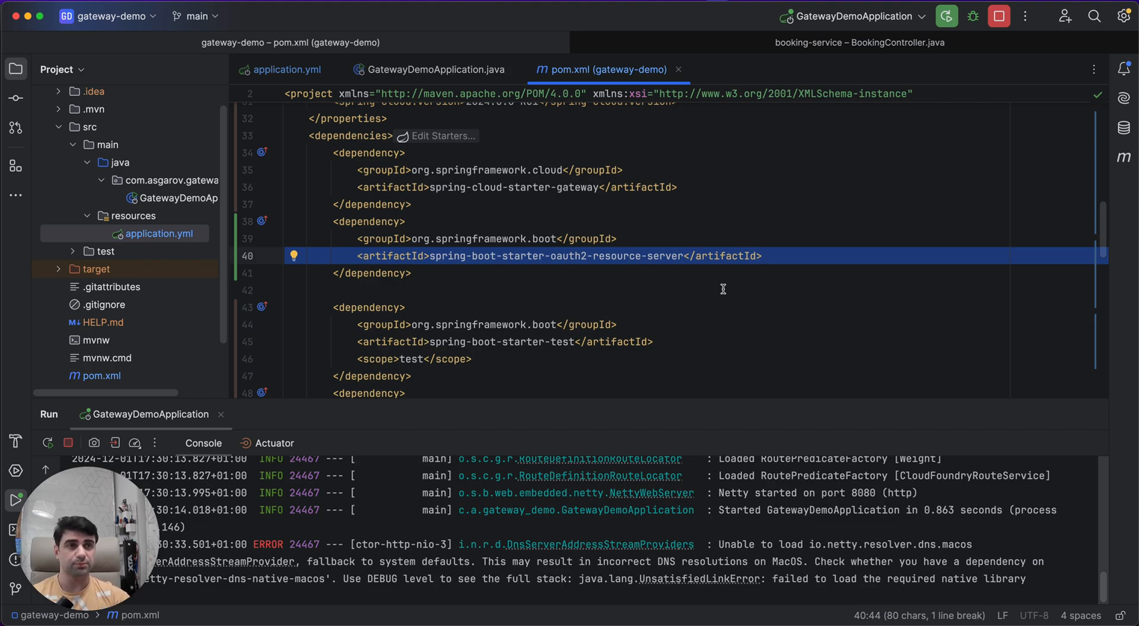
mouse_move(655, 289)
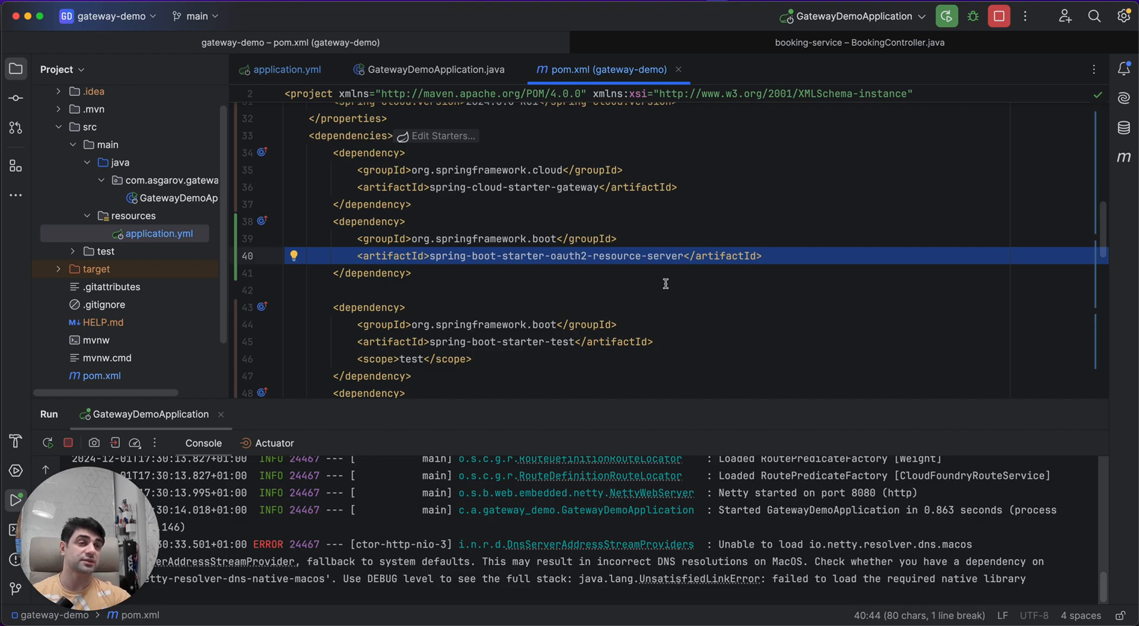
mouse_move(642, 284)
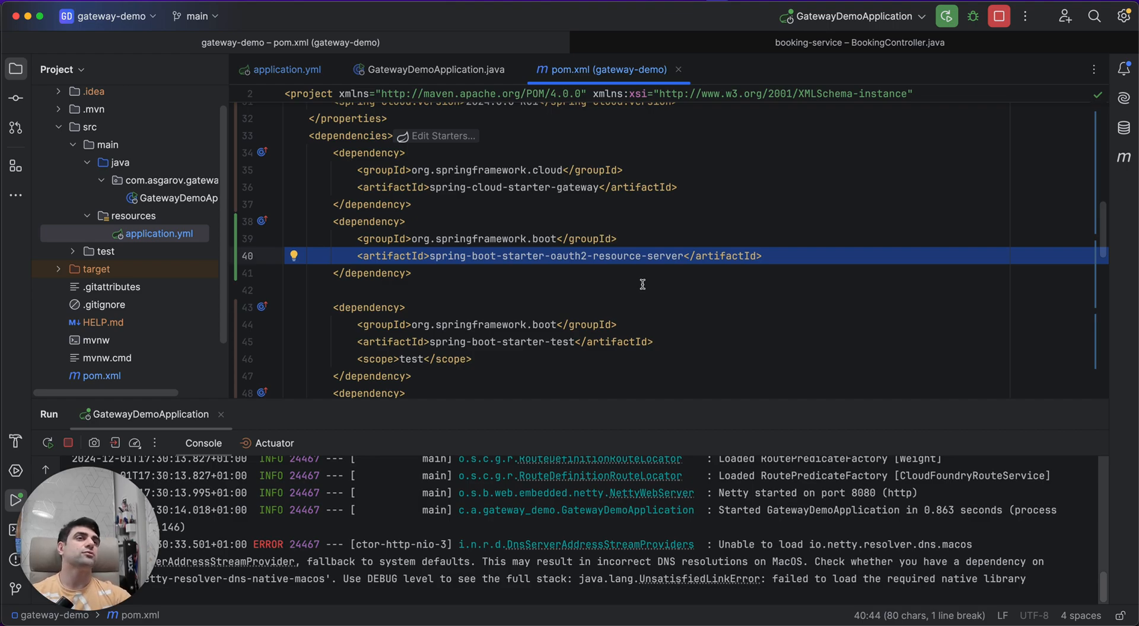
mouse_move(623, 286)
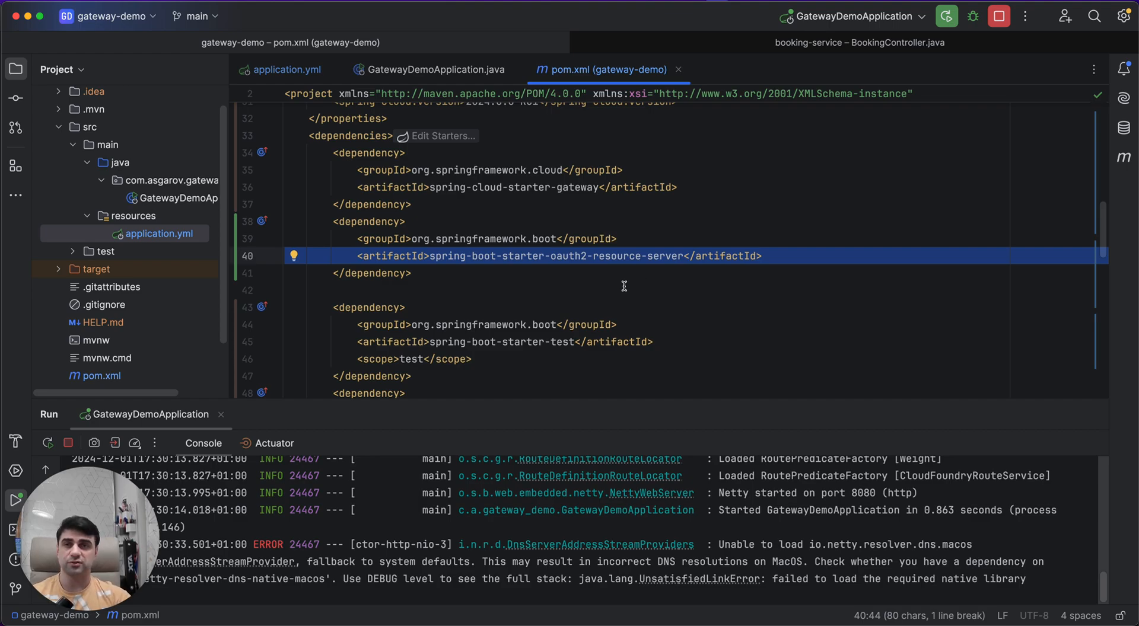